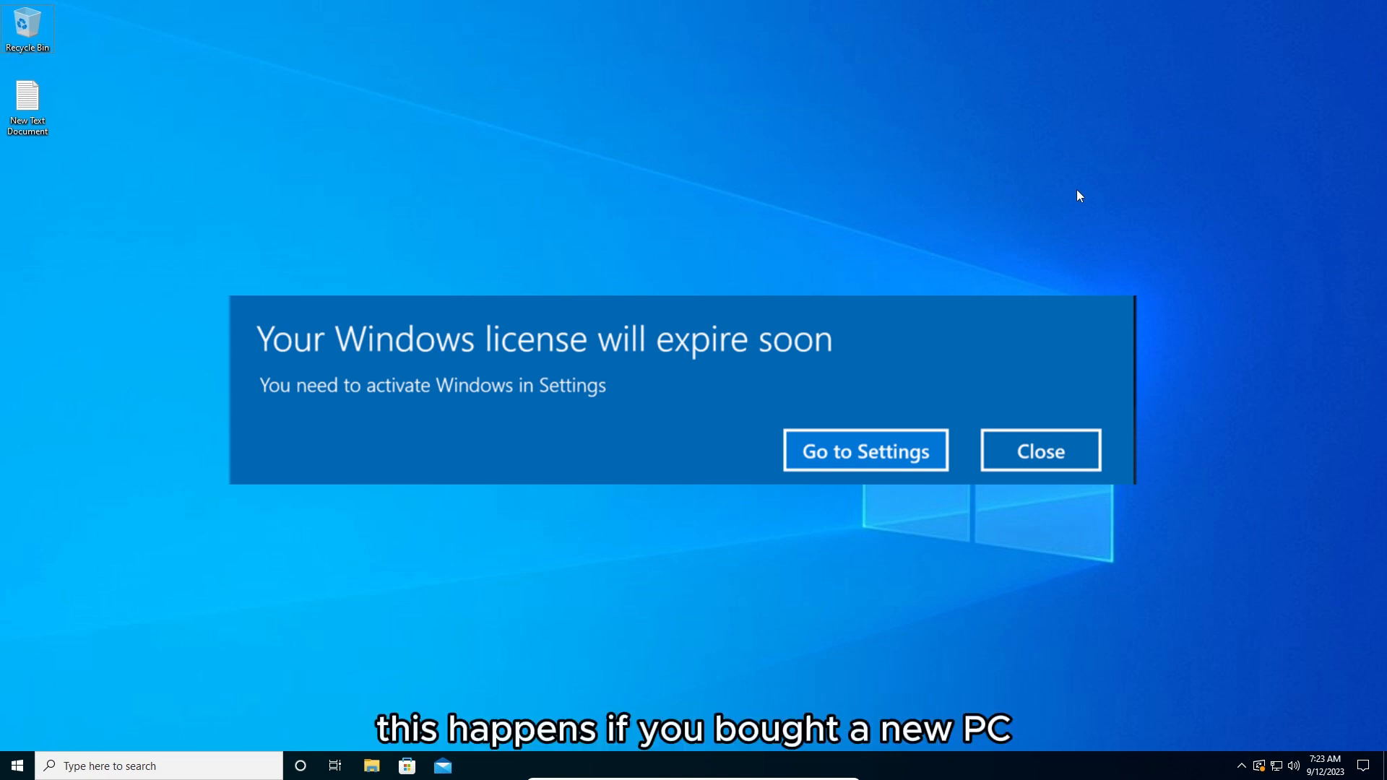
Close the 'Your Windows license will expire soon' notification, leaving a clear desktop
{"action": "left_click", "coordinate": [1040, 451]}
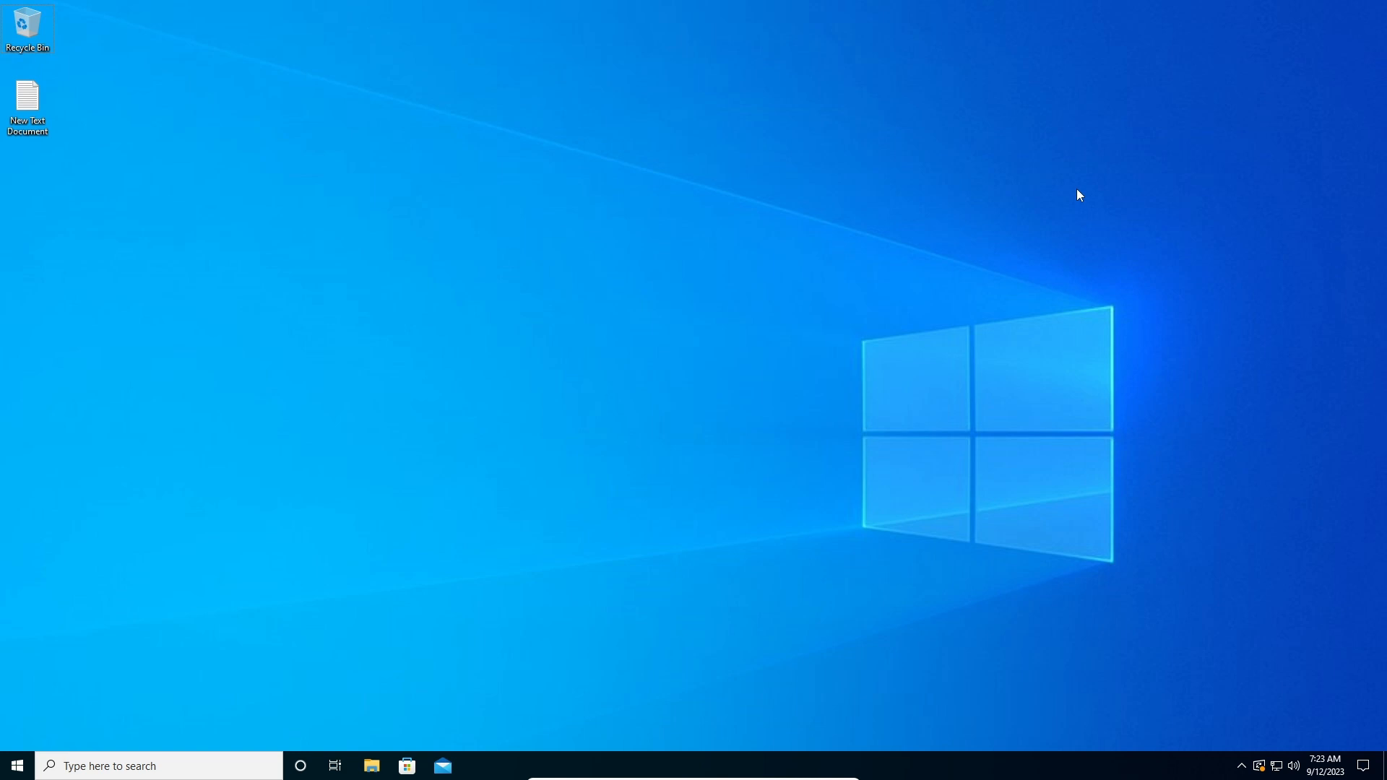
{"action": "mouse_move", "coordinate": [1203, 231]}
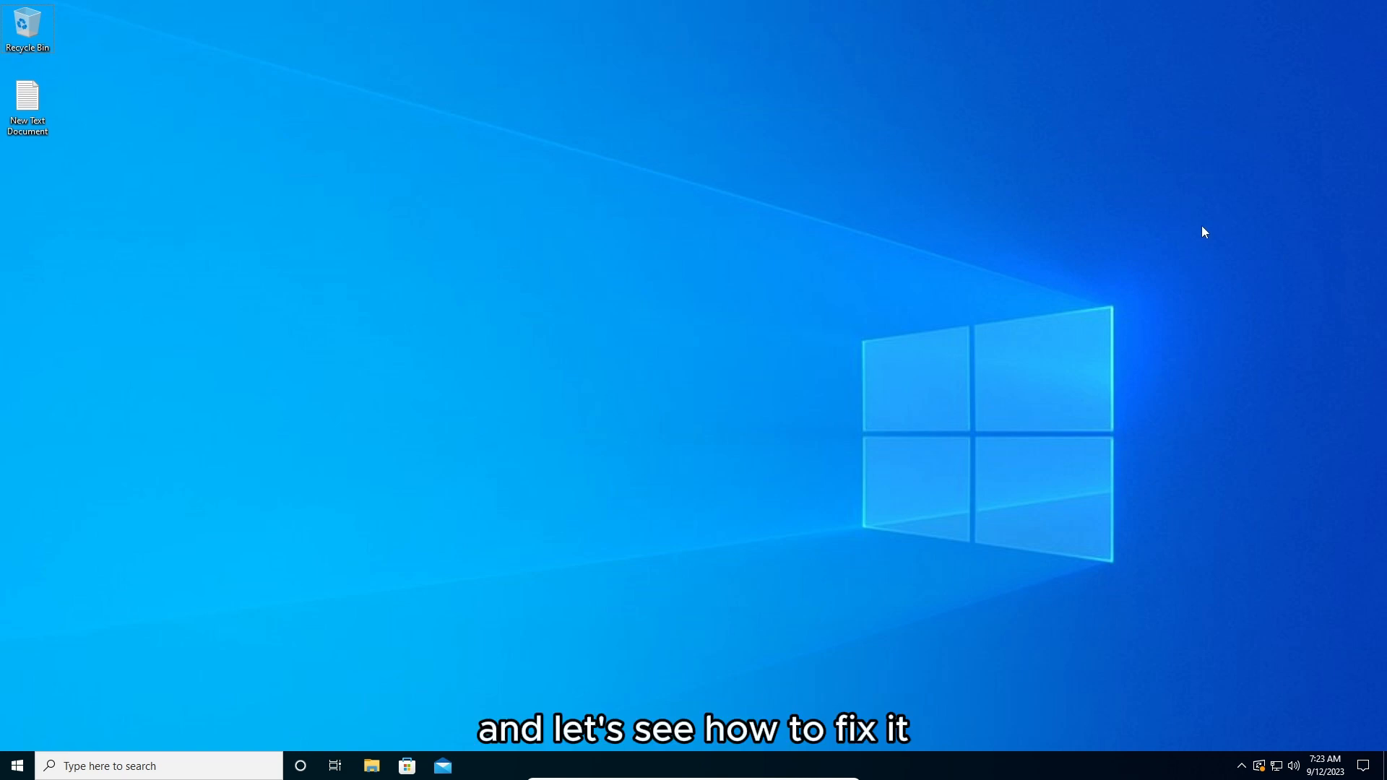
{"action": "mouse_move", "coordinate": [1263, 344]}
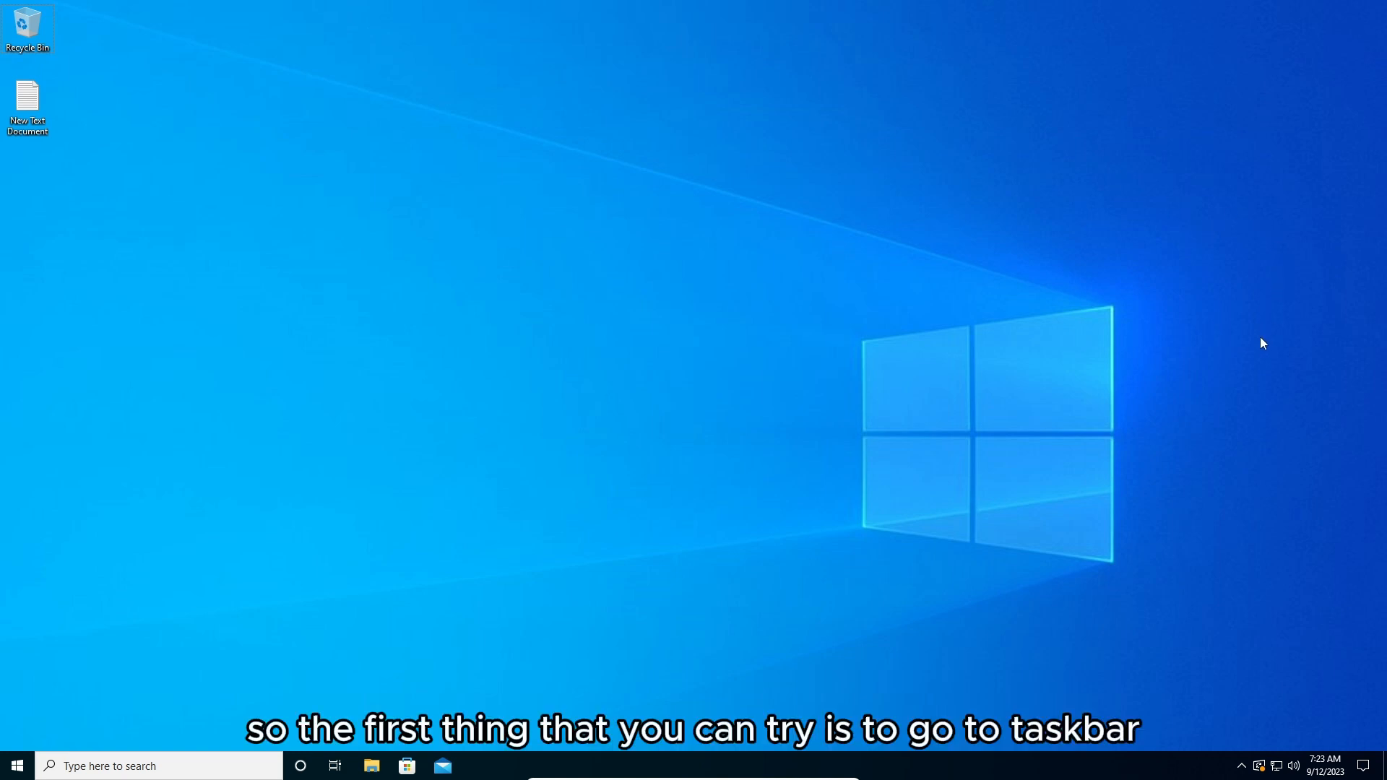
{"action": "mouse_move", "coordinate": [1079, 743]}
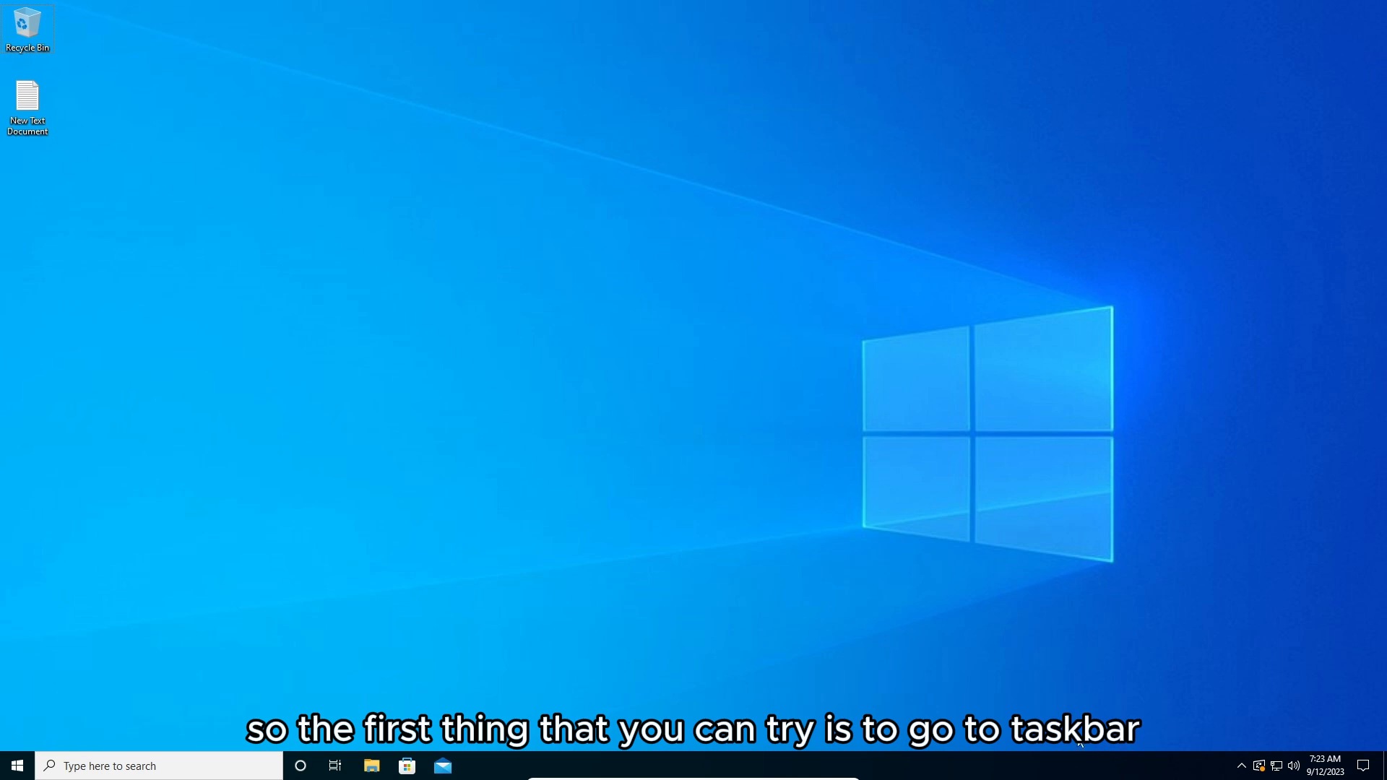
Launch Task Manager from the taskbar, show More details and scroll to the Windows Explorer process
{"action": "right_click", "coordinate": [1043, 766]}
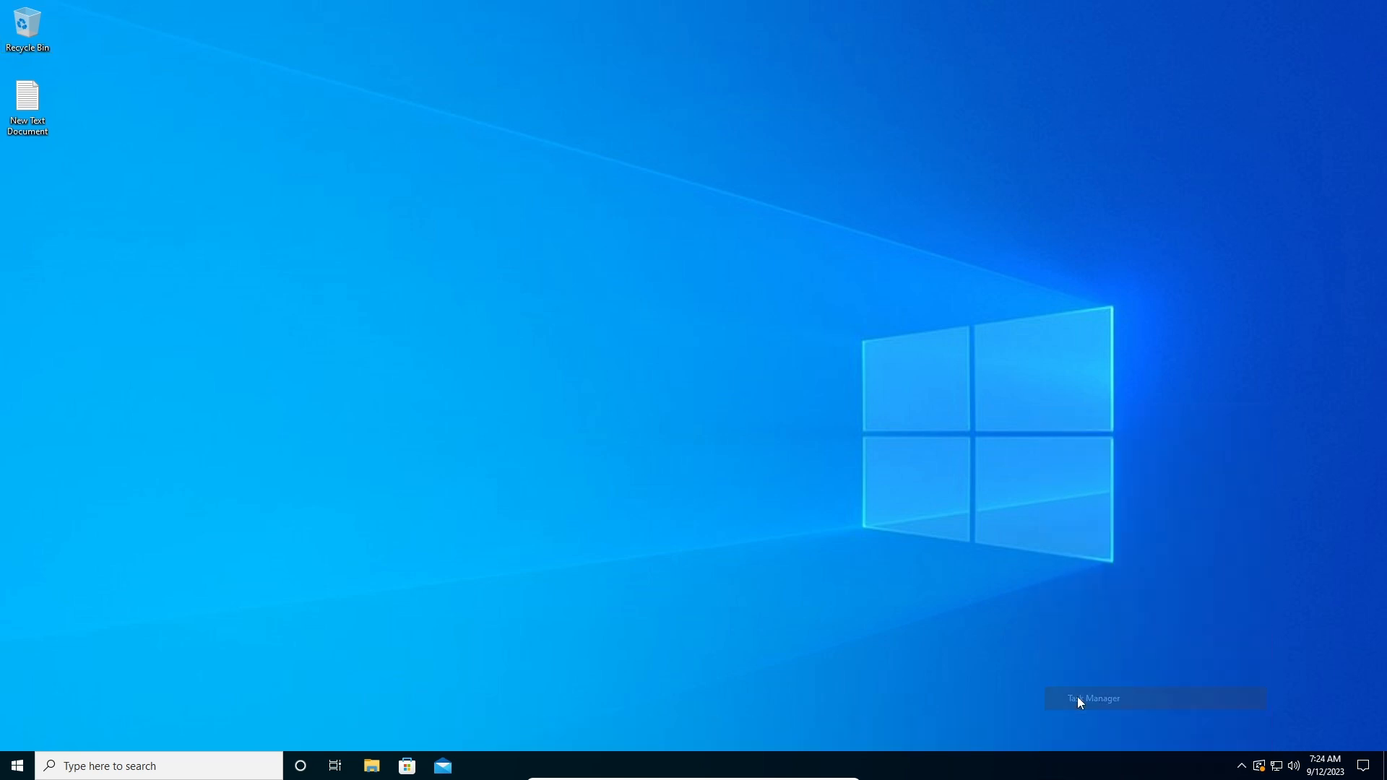
{"action": "left_click", "coordinate": [1092, 698]}
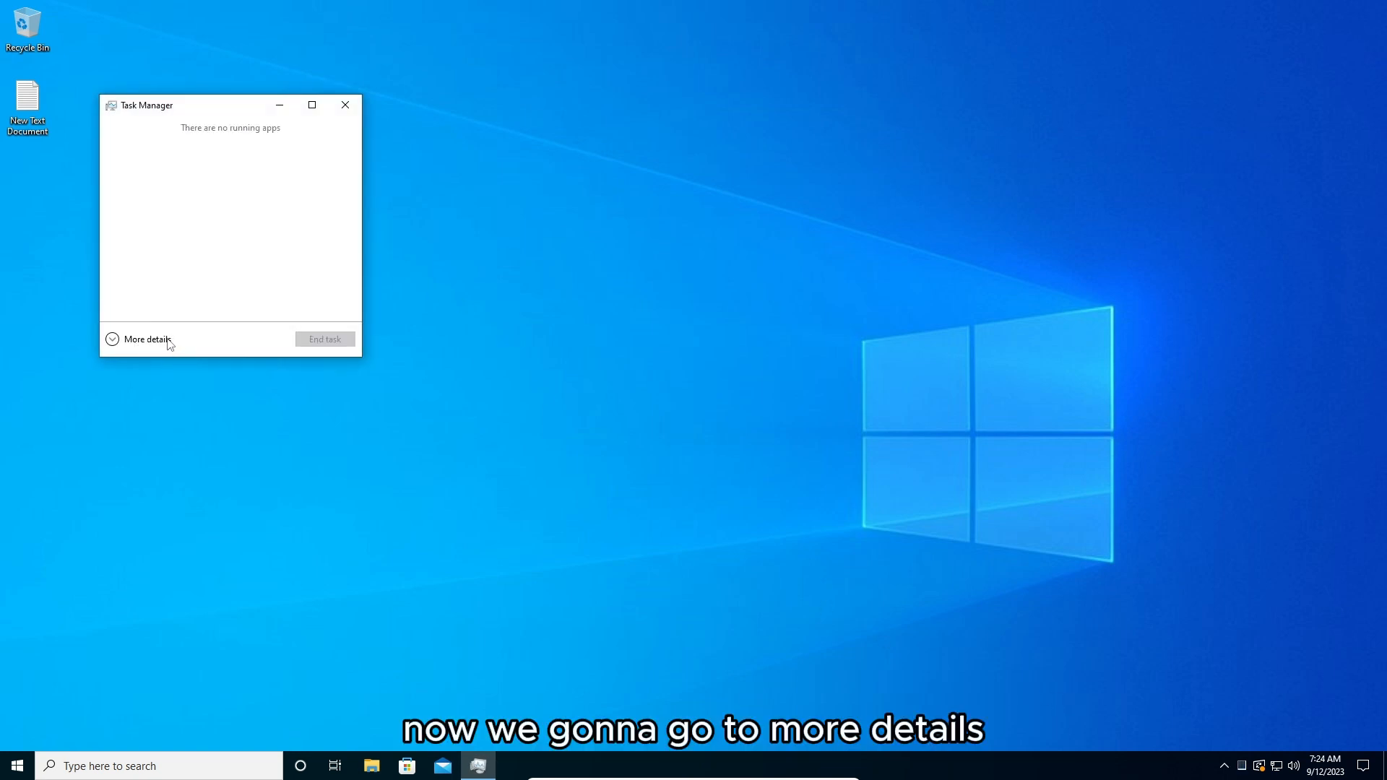
{"action": "left_click", "coordinate": [147, 338]}
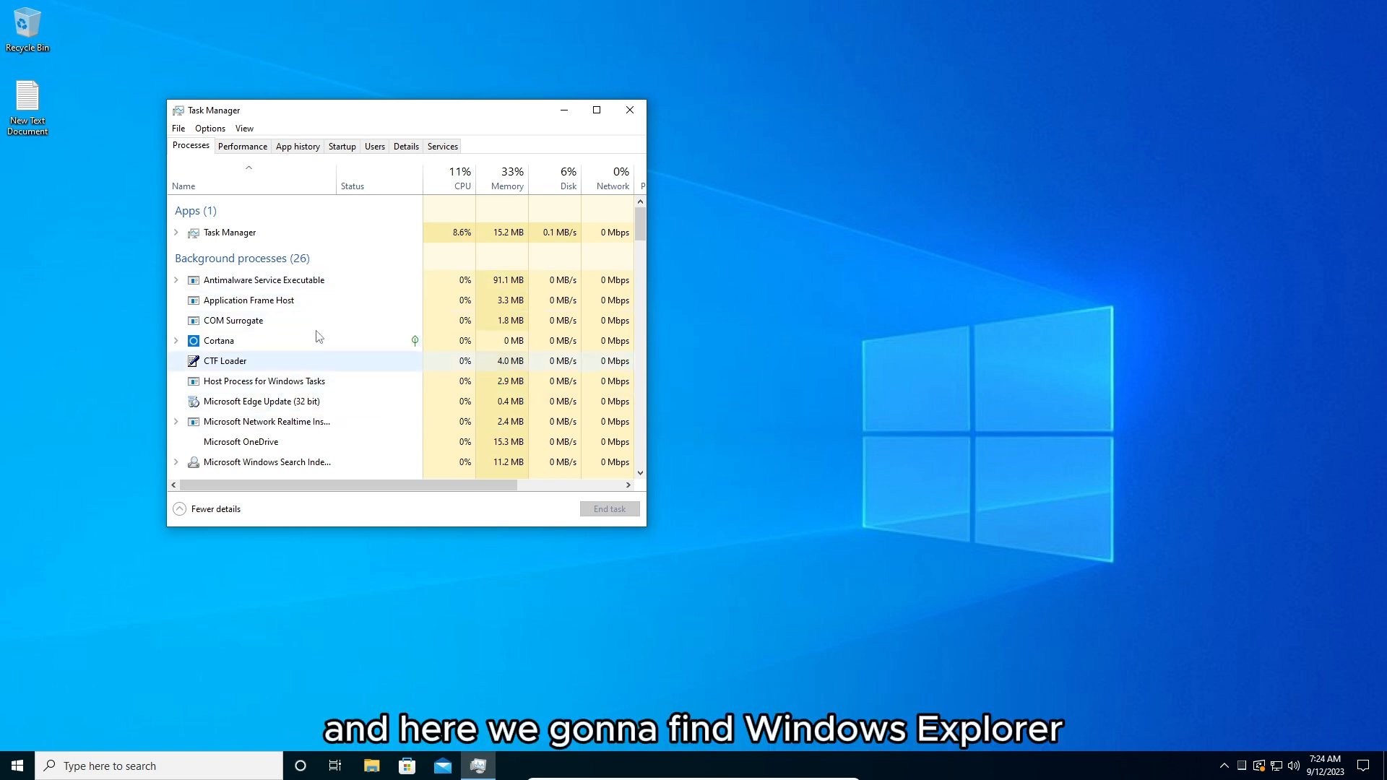
{"action": "scroll", "scroll_direction": "down", "scroll_amount": 3}
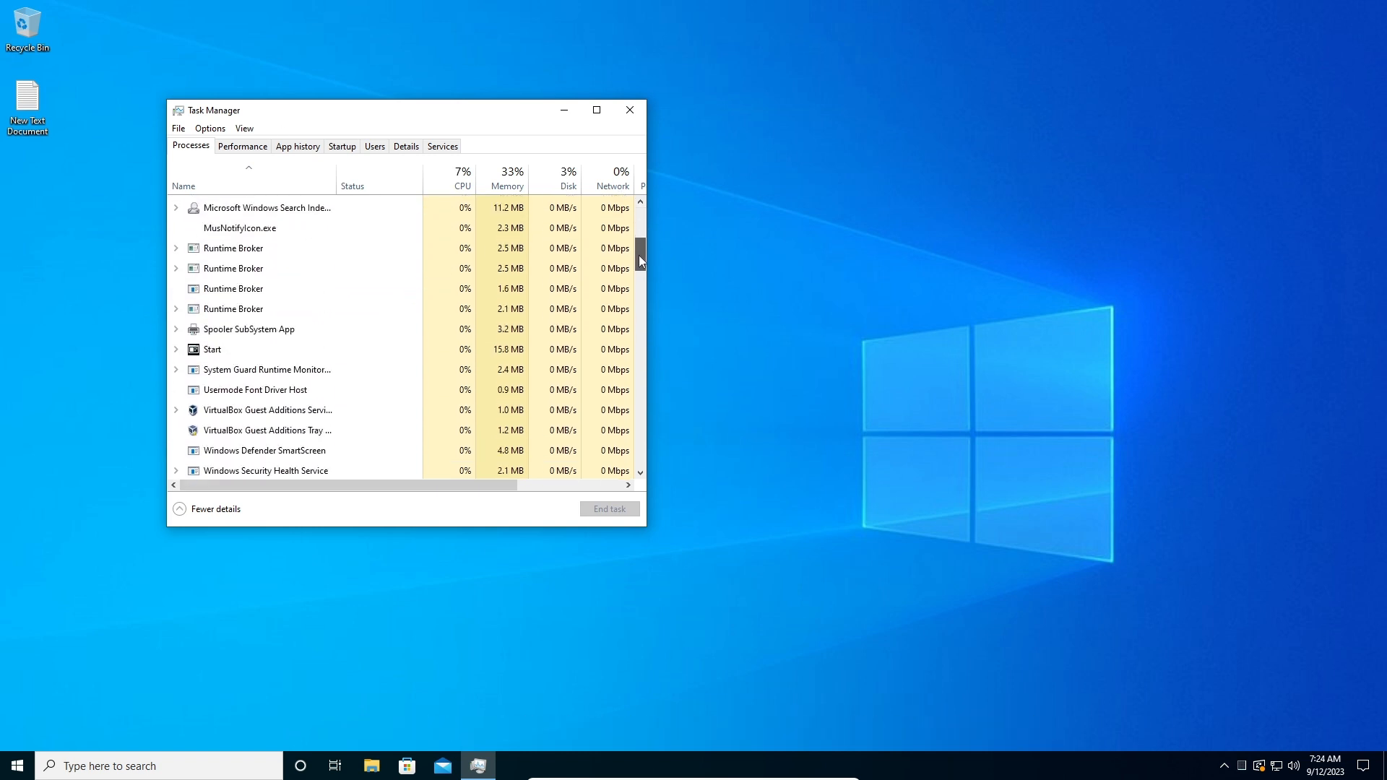
{"action": "scroll", "scroll_direction": "down", "scroll_amount": 3}
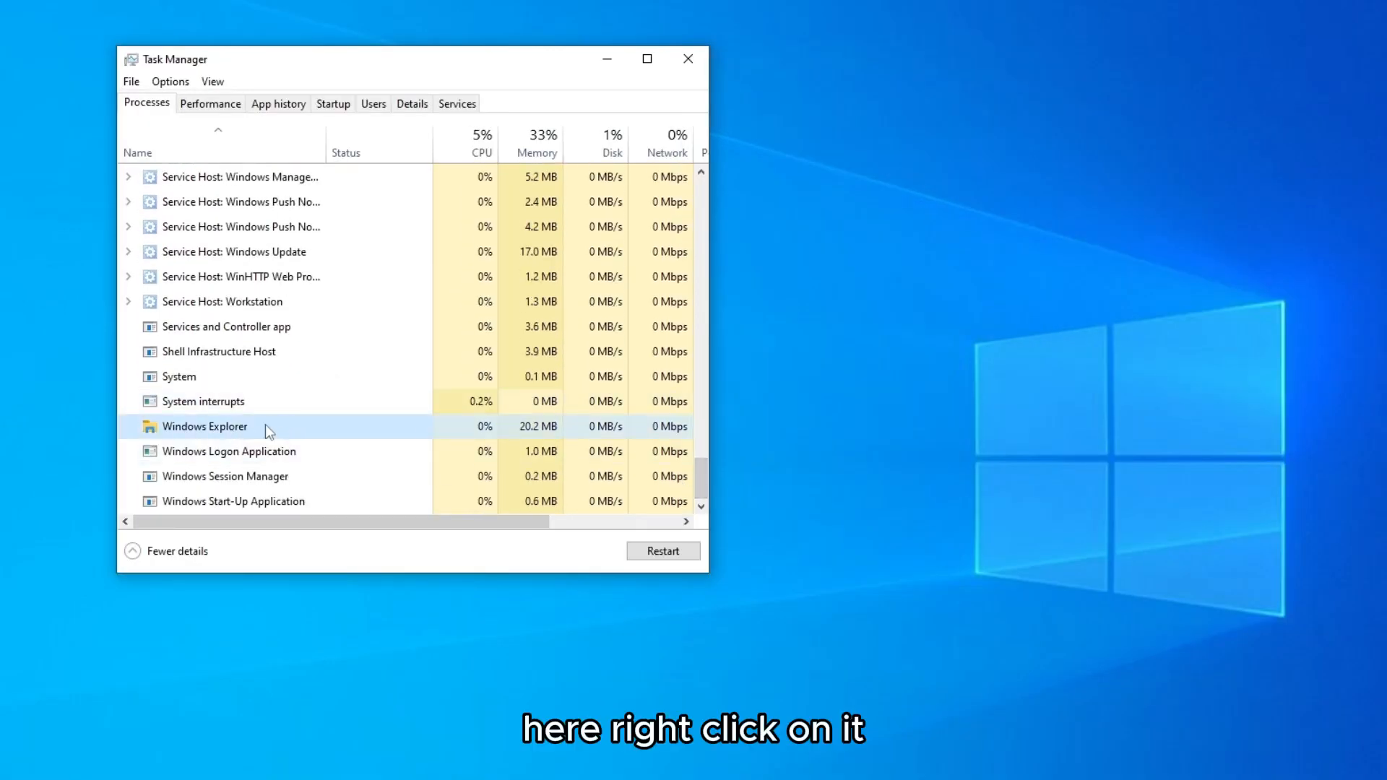
End the Windows Explorer task so it leaves the process list and the desktop disappears
{"action": "right_click", "coordinate": [204, 424]}
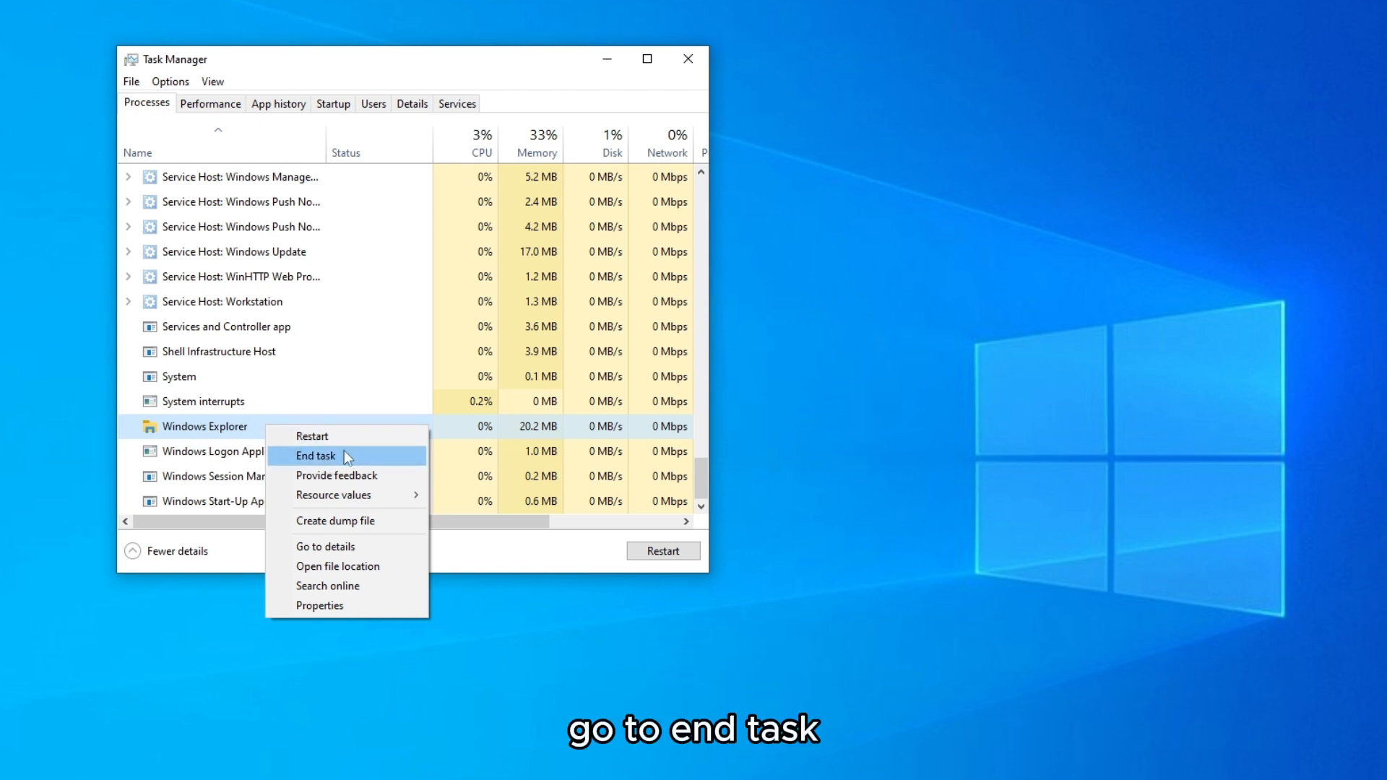
{"action": "left_click", "coordinate": [317, 455]}
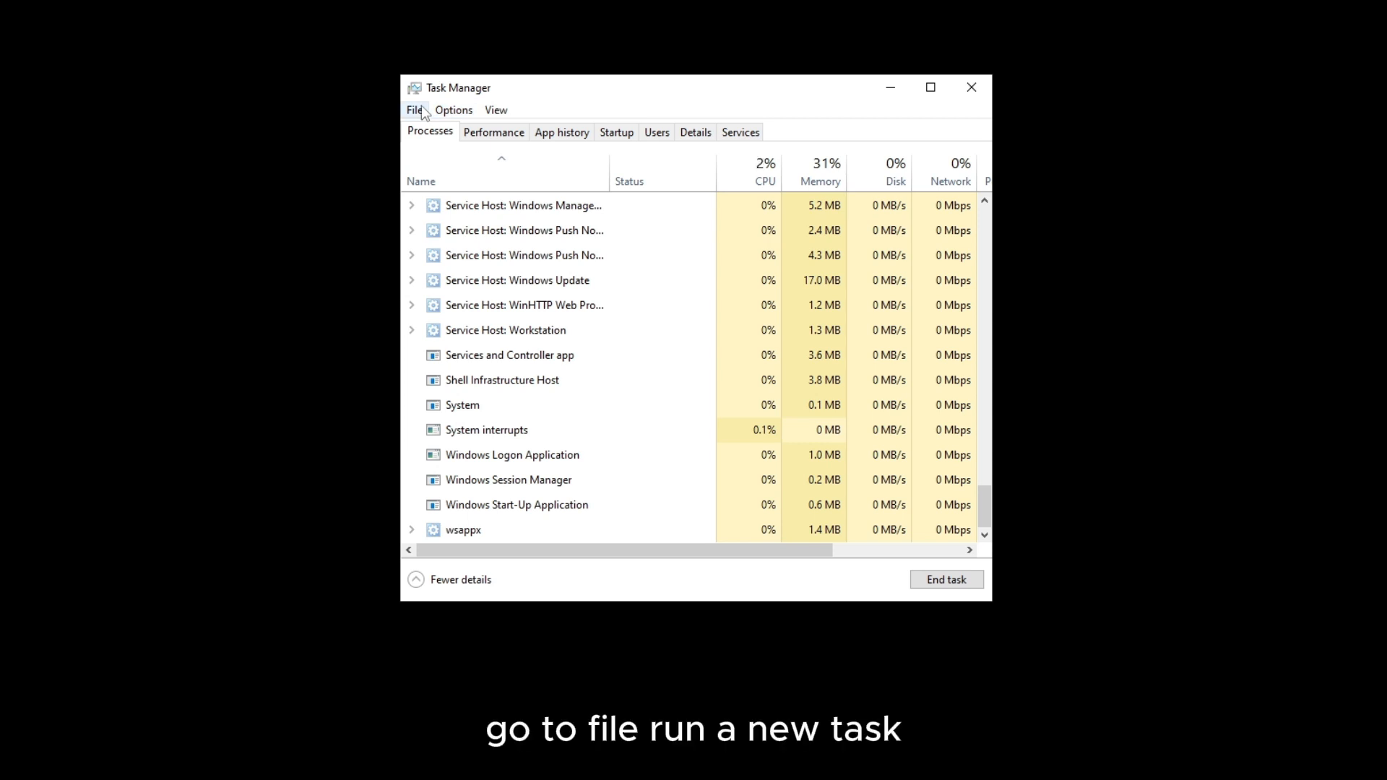
Run Explorer.exe as a new task via File > Run new task, restoring the desktop
{"action": "left_click", "coordinate": [414, 110]}
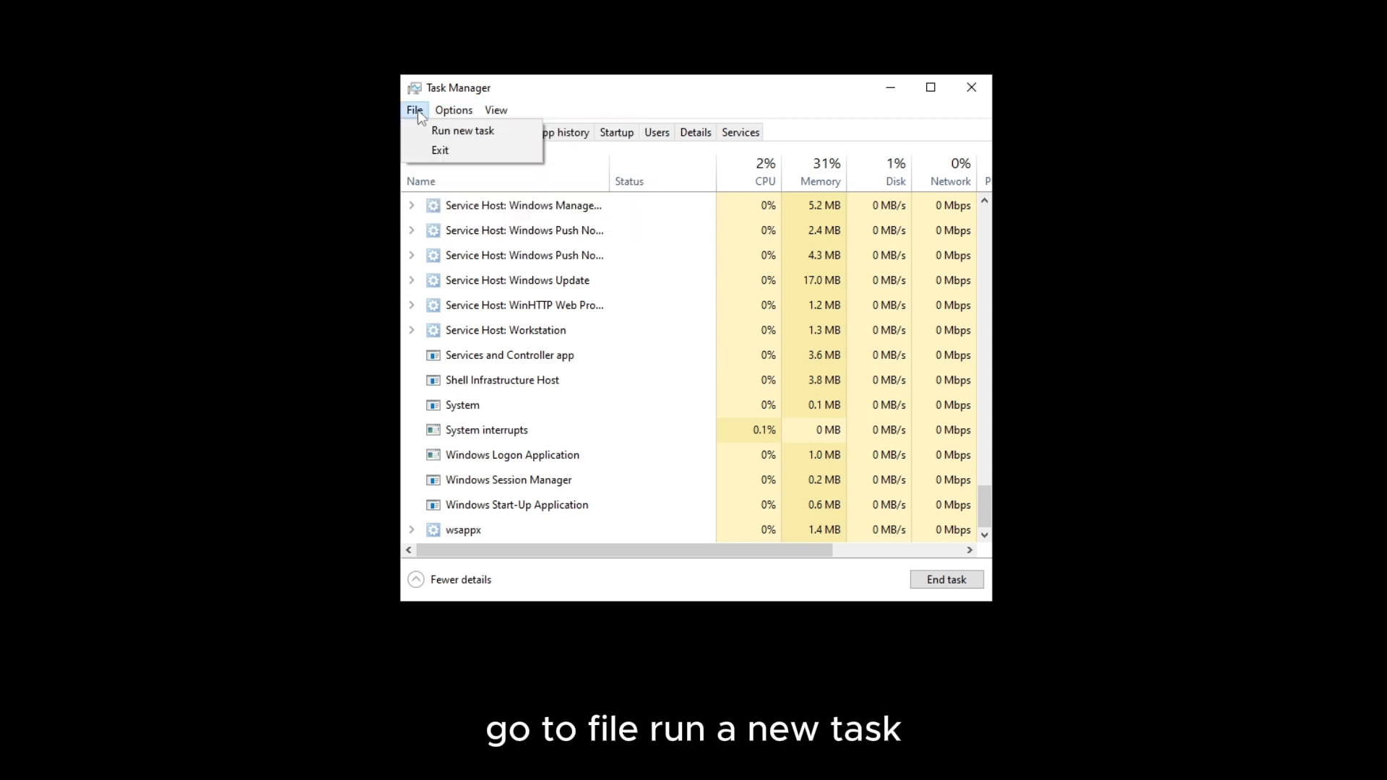
{"action": "left_click", "coordinate": [462, 130]}
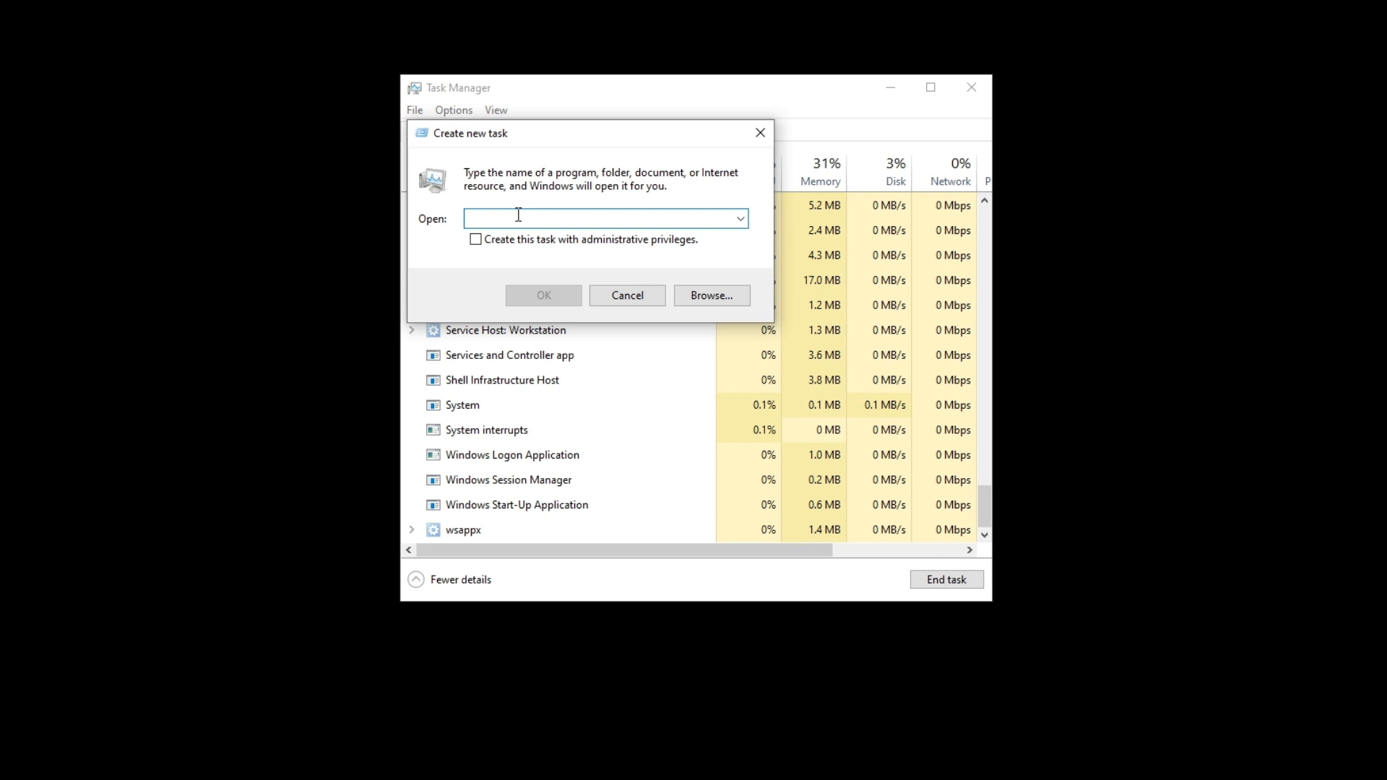
{"action": "type", "text": "Explor"}
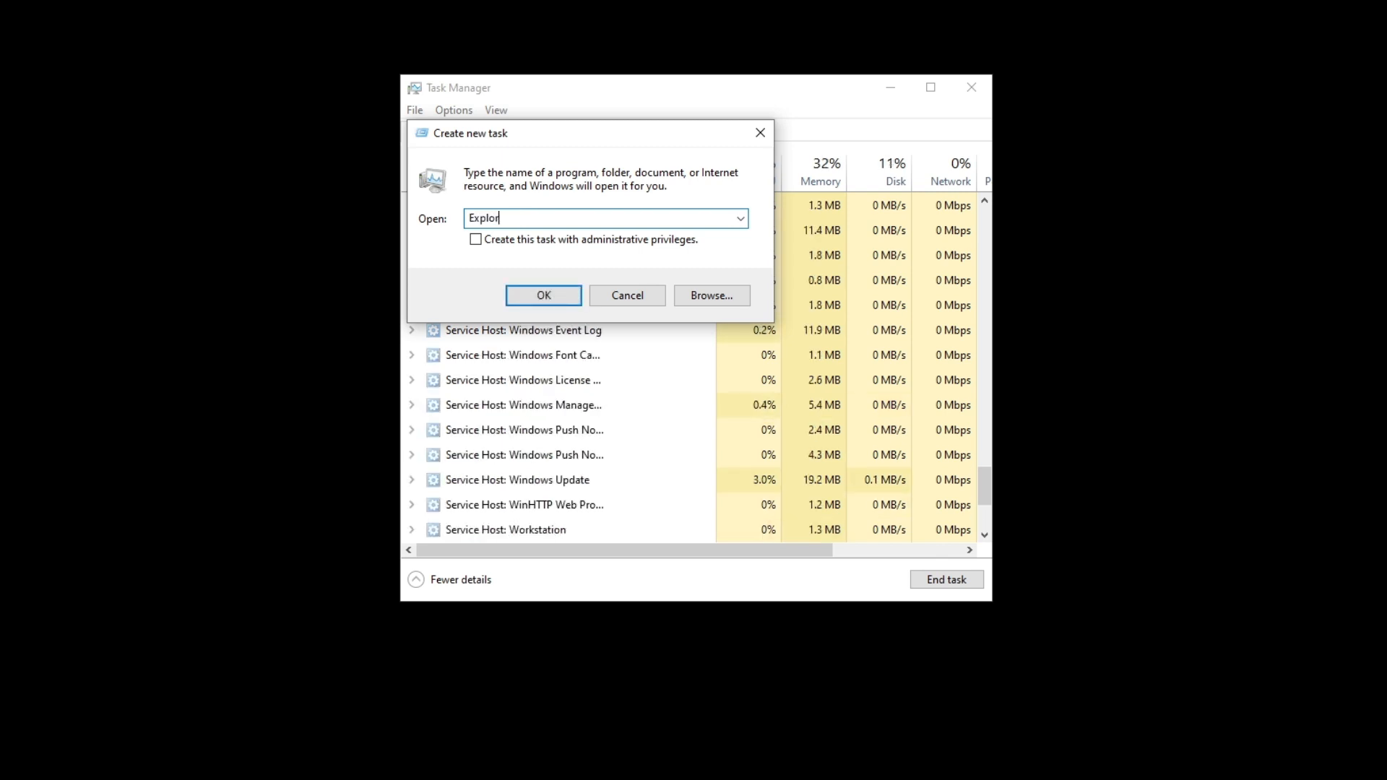
{"action": "type", "text": "er.xex"}
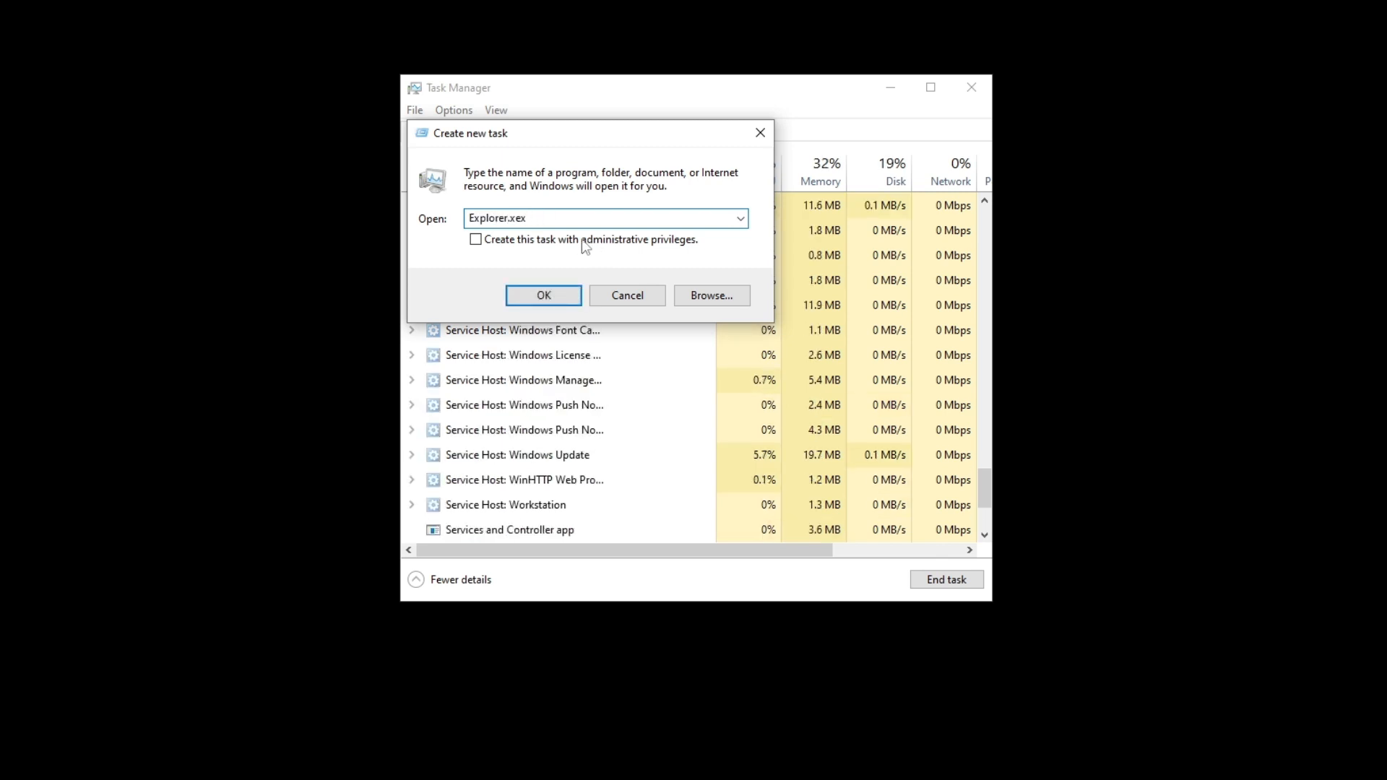
{"action": "type", "text": "Explorer.exe"}
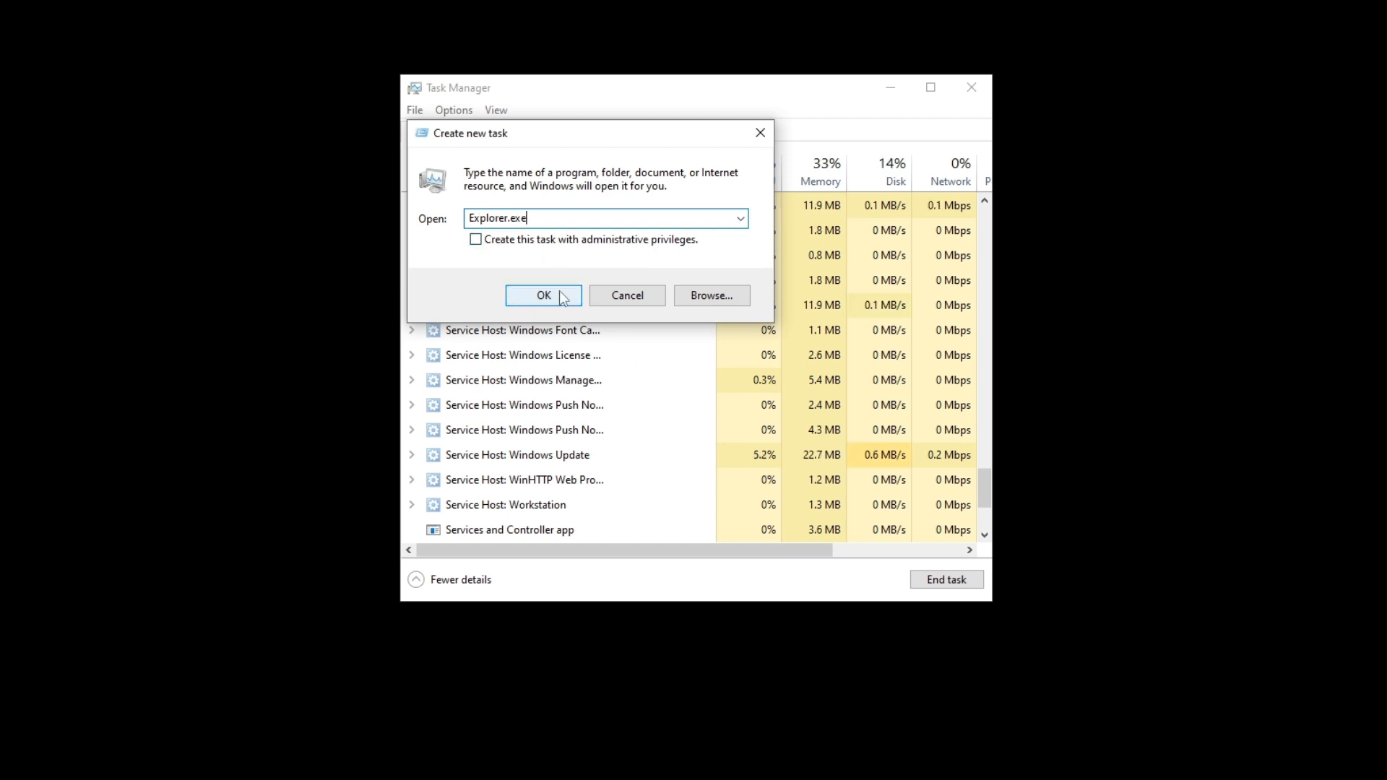
{"action": "left_click", "coordinate": [543, 295]}
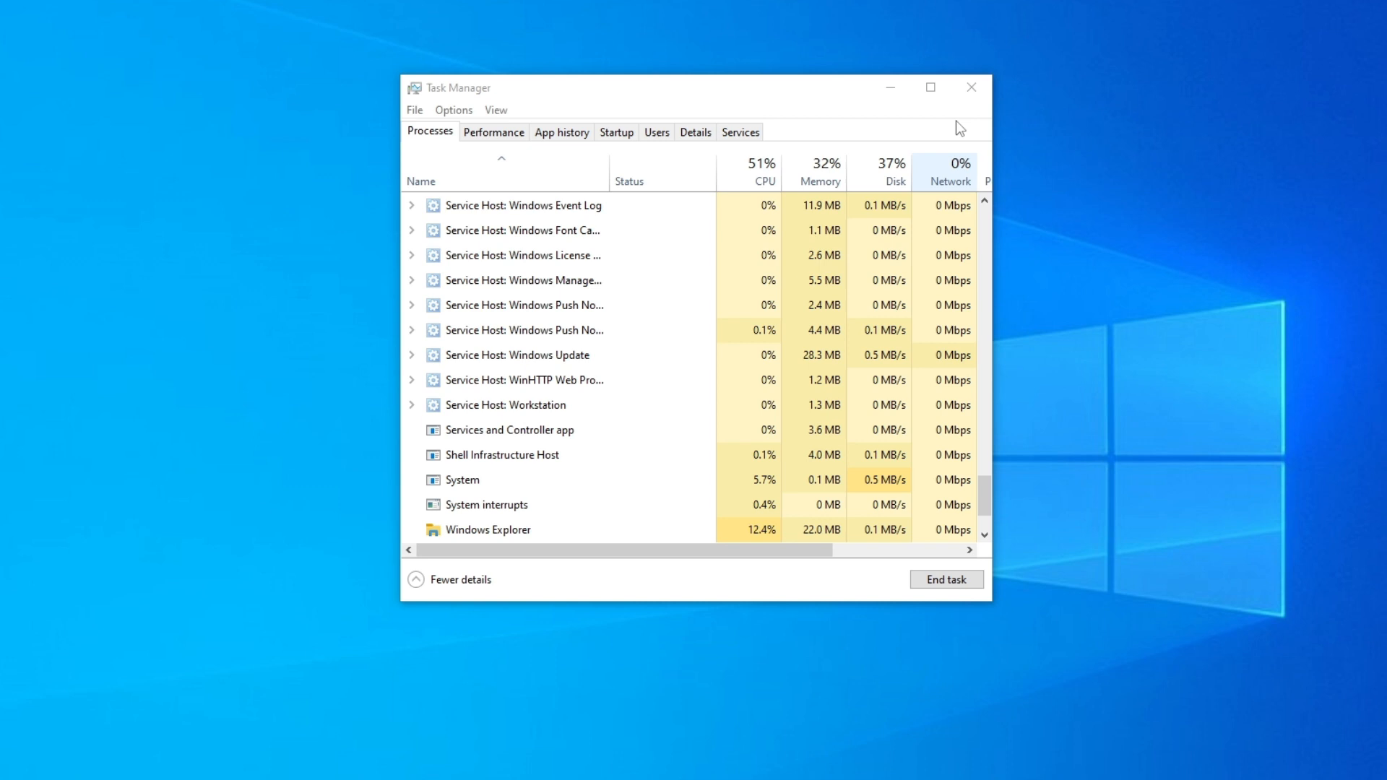
Search for cmd and run Command Prompt as administrator, raising the UAC prompt
{"action": "left_click", "coordinate": [971, 86]}
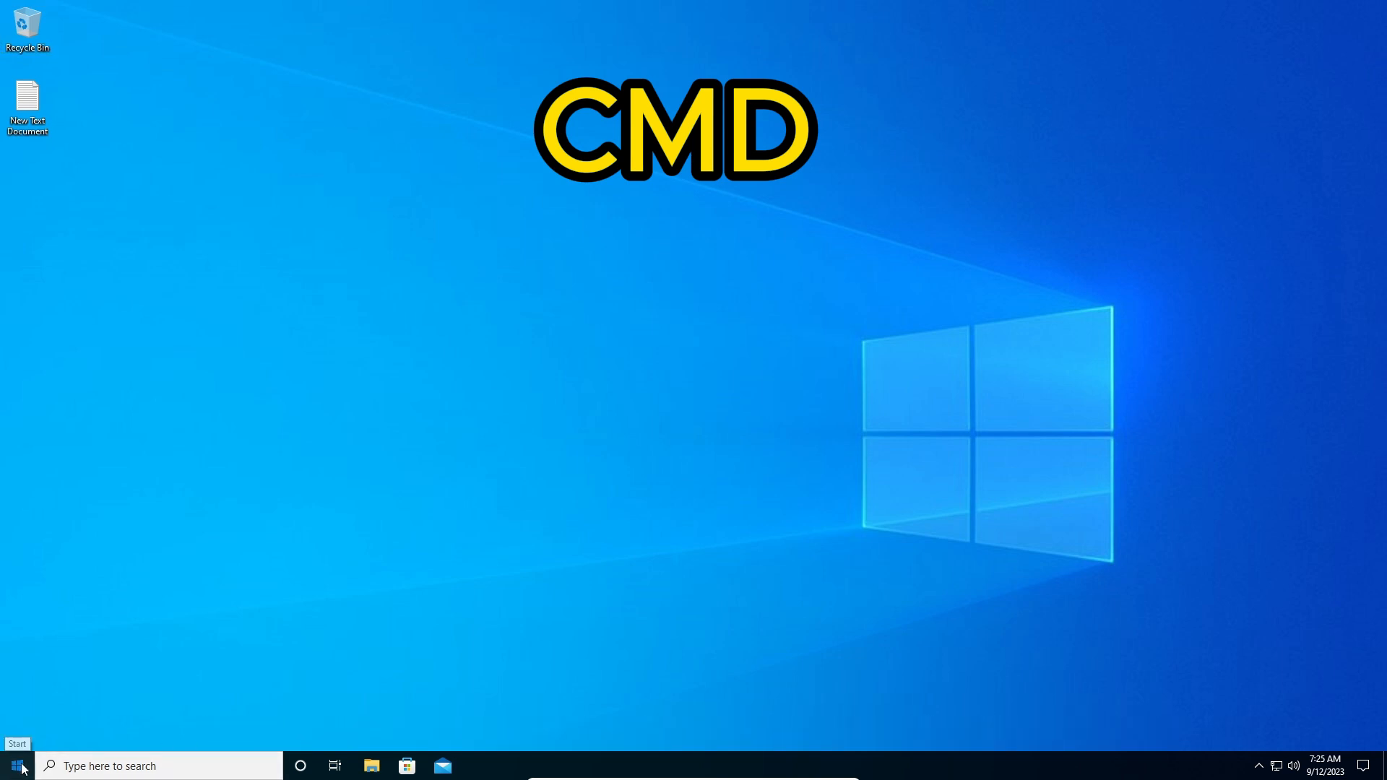
{"action": "type", "text": "cmd"}
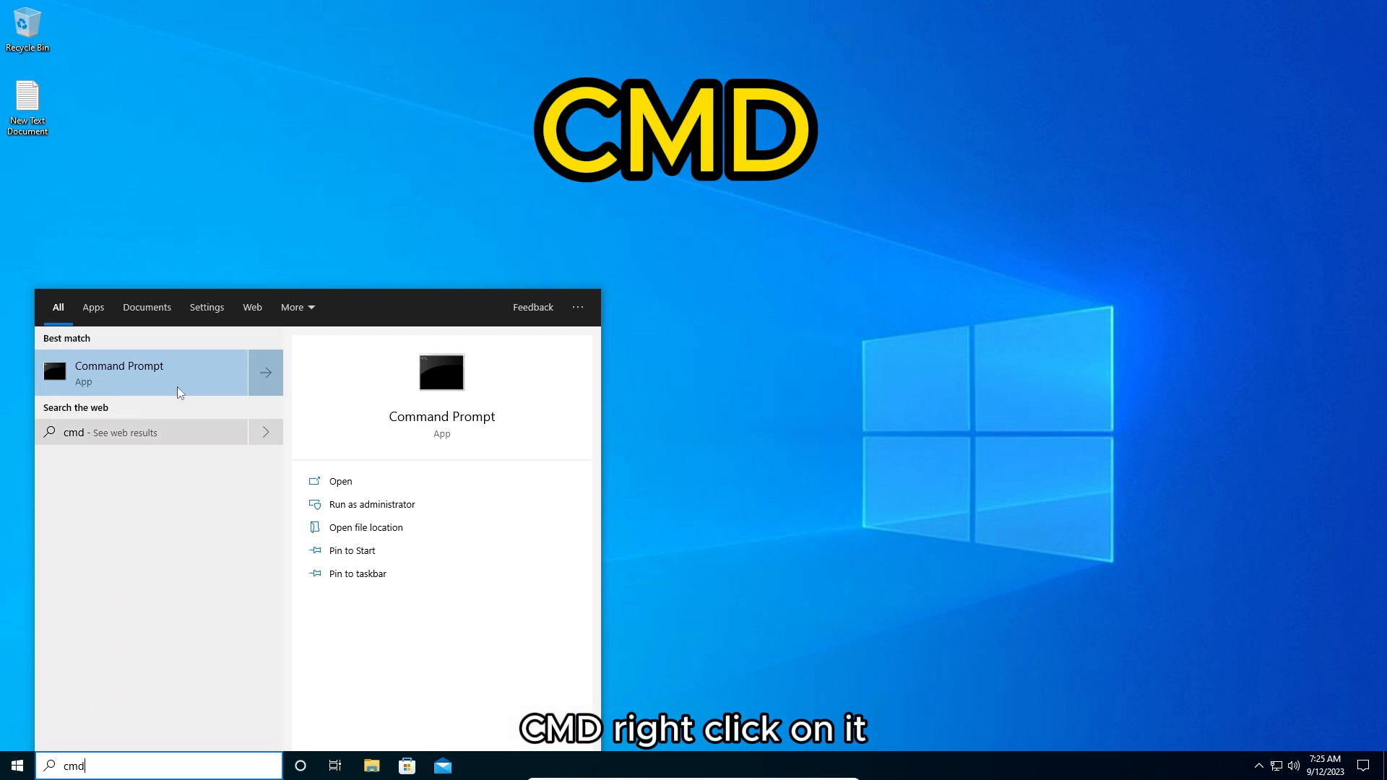
{"action": "right_click", "coordinate": [120, 371]}
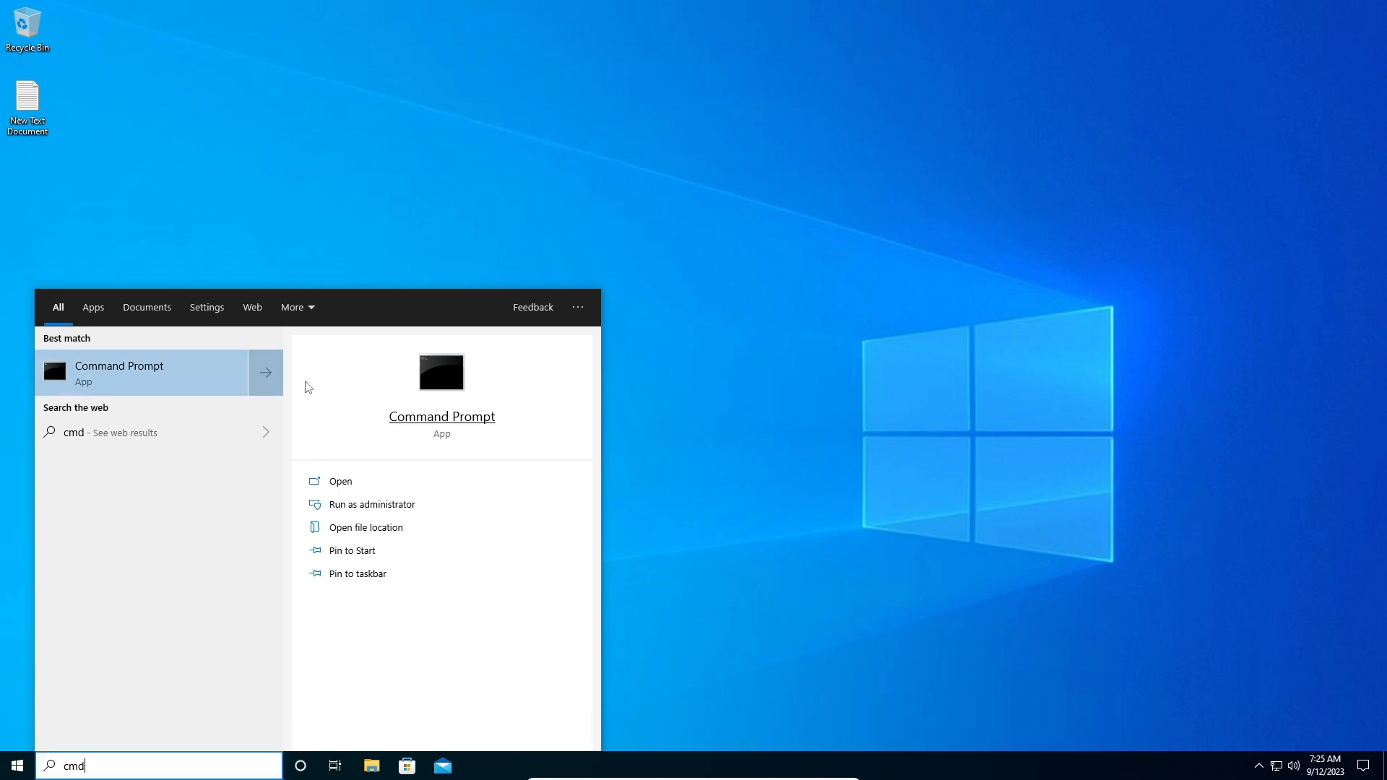
{"action": "left_click", "coordinate": [371, 504]}
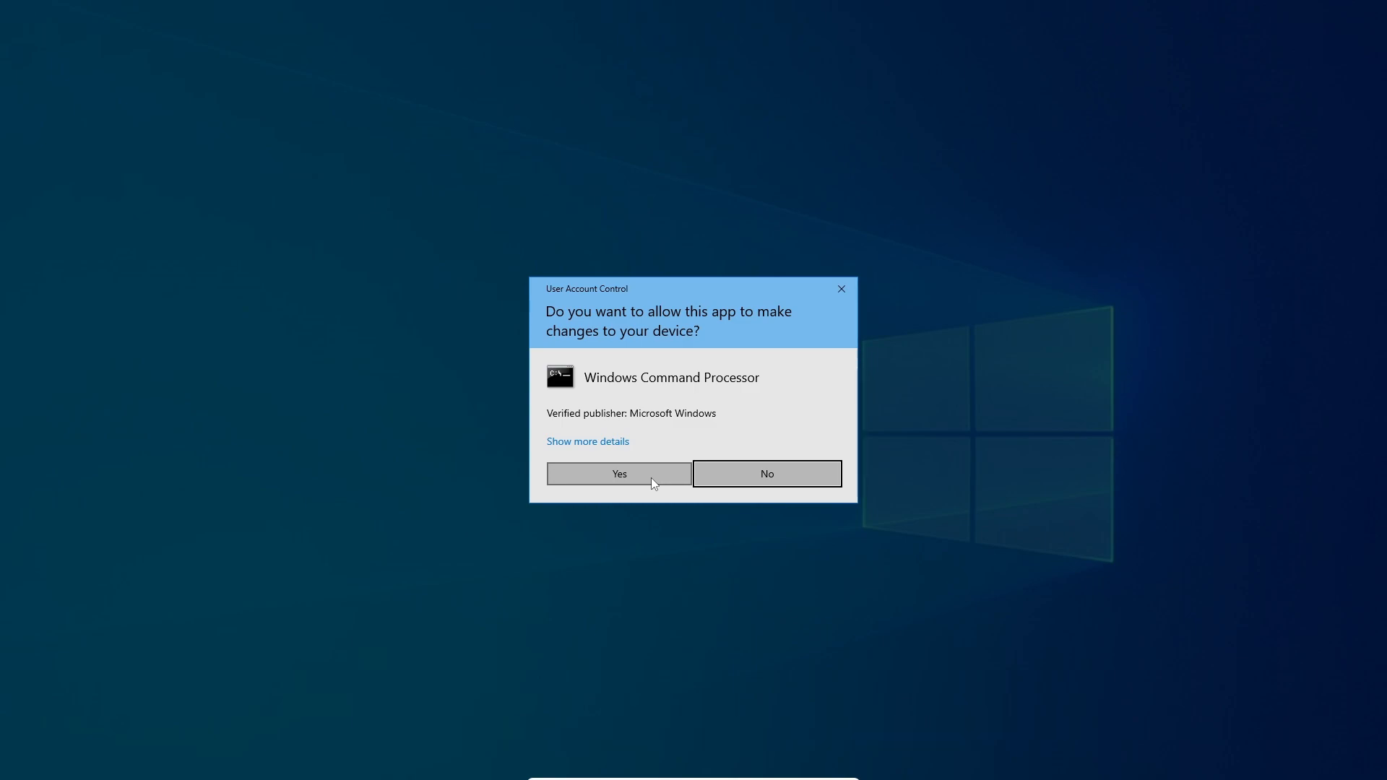
Approve the UAC request with Yes so the administrator Command Prompt opens
{"action": "left_click", "coordinate": [618, 474]}
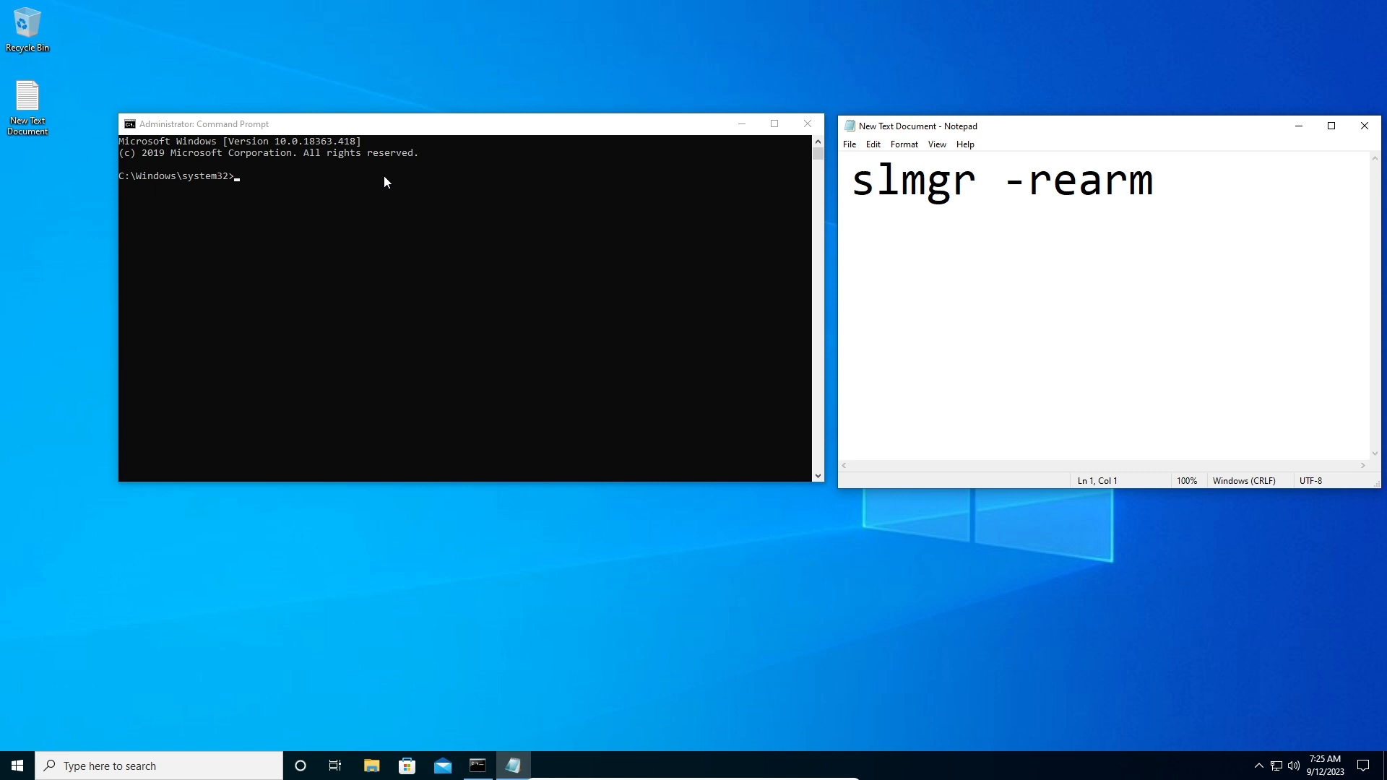
Enter slmgr -rearm at the administrator prompt to reset the Windows licence state
{"action": "type", "text": "slms"}
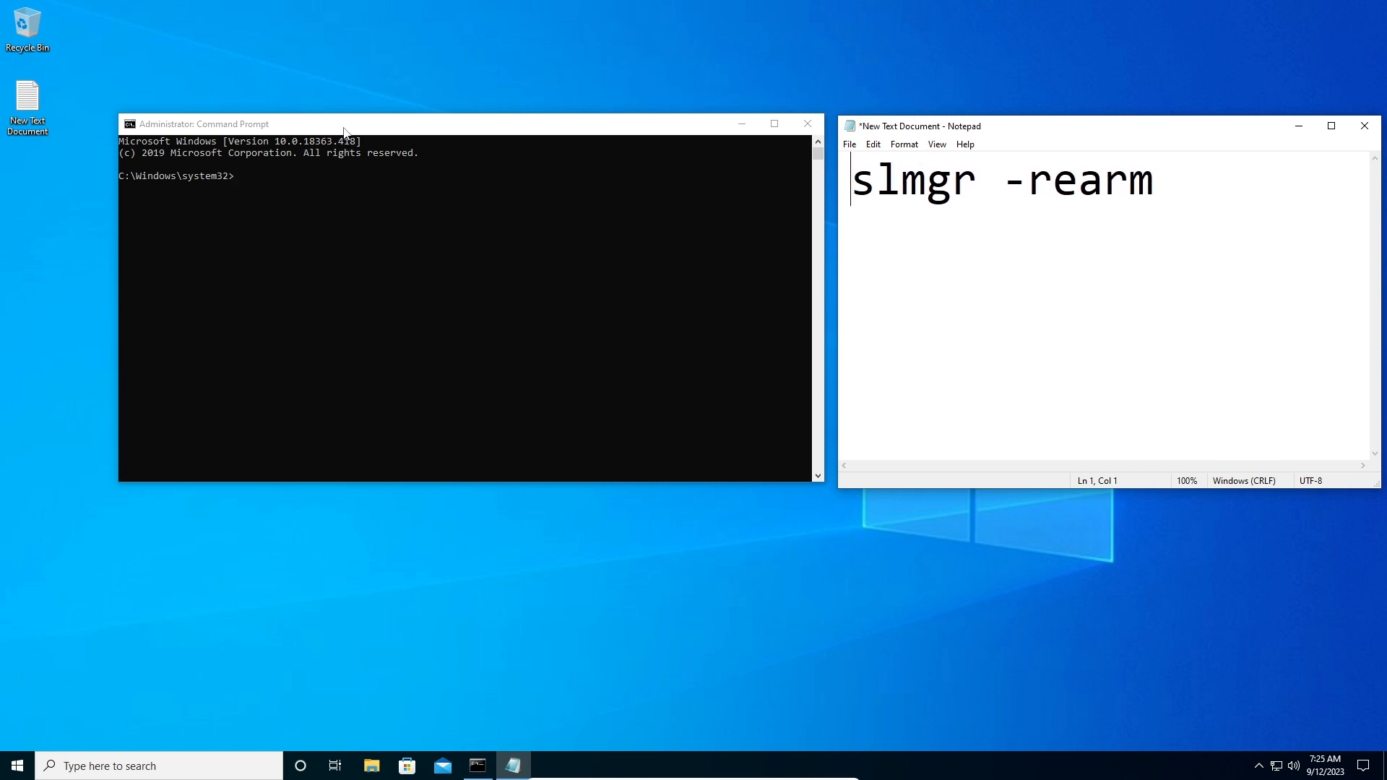
{"action": "type", "text": "slm"}
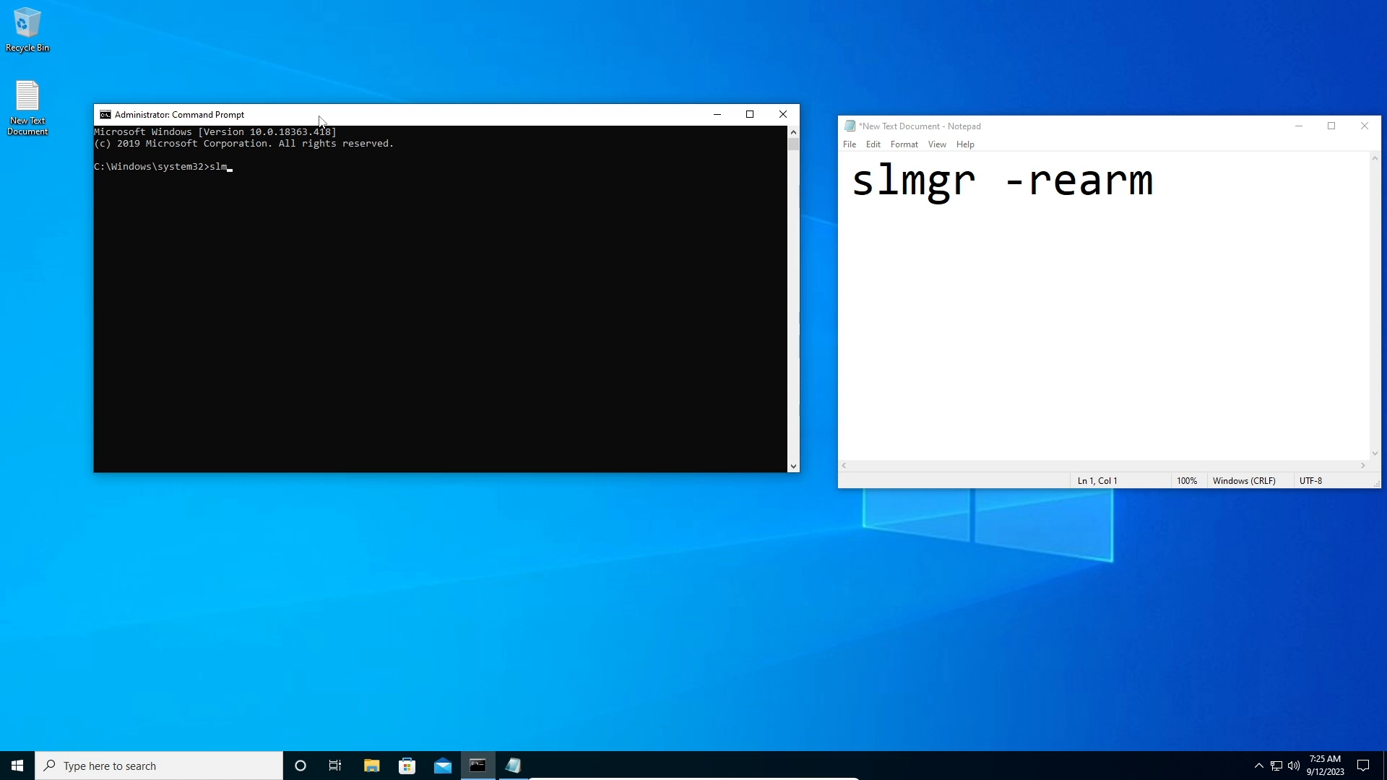
{"action": "type", "text": "gr"}
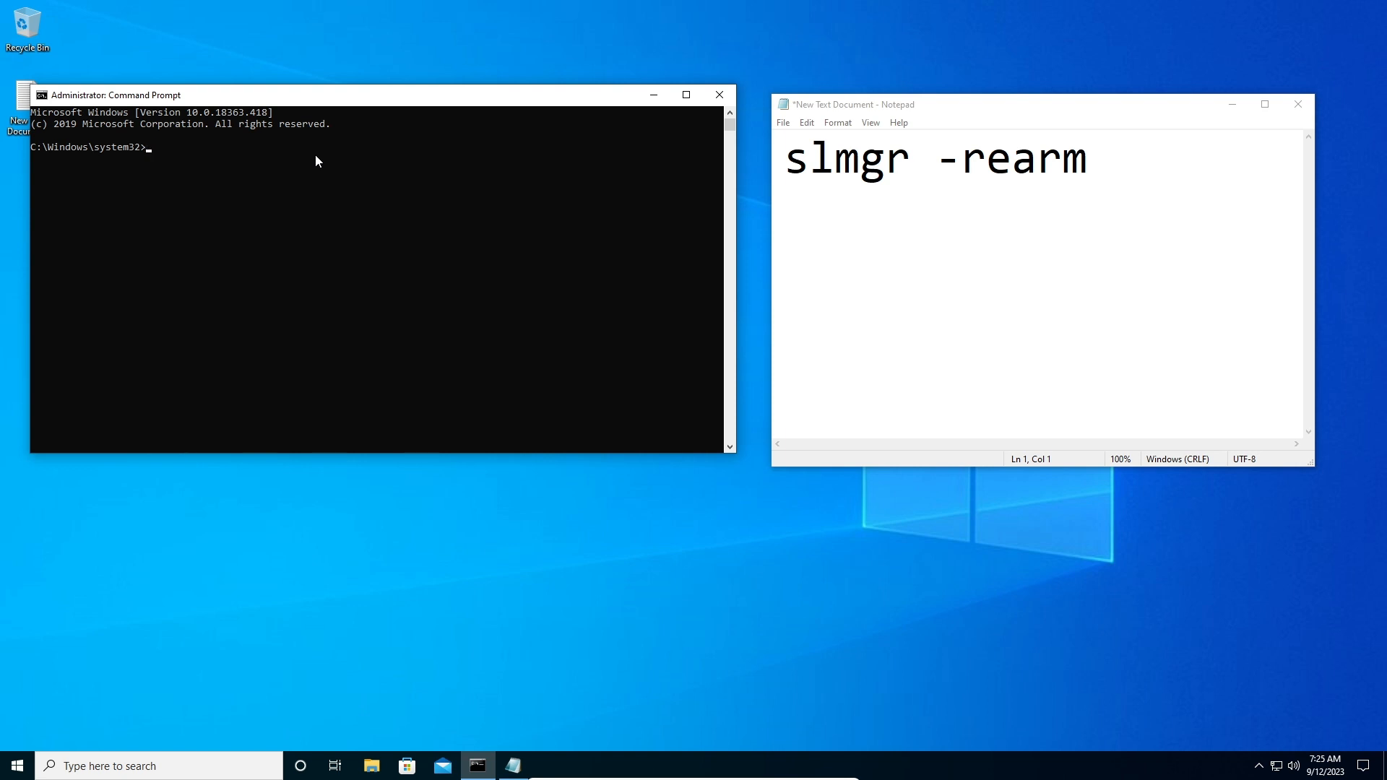
{"action": "type", "text": "slmgr -re"}
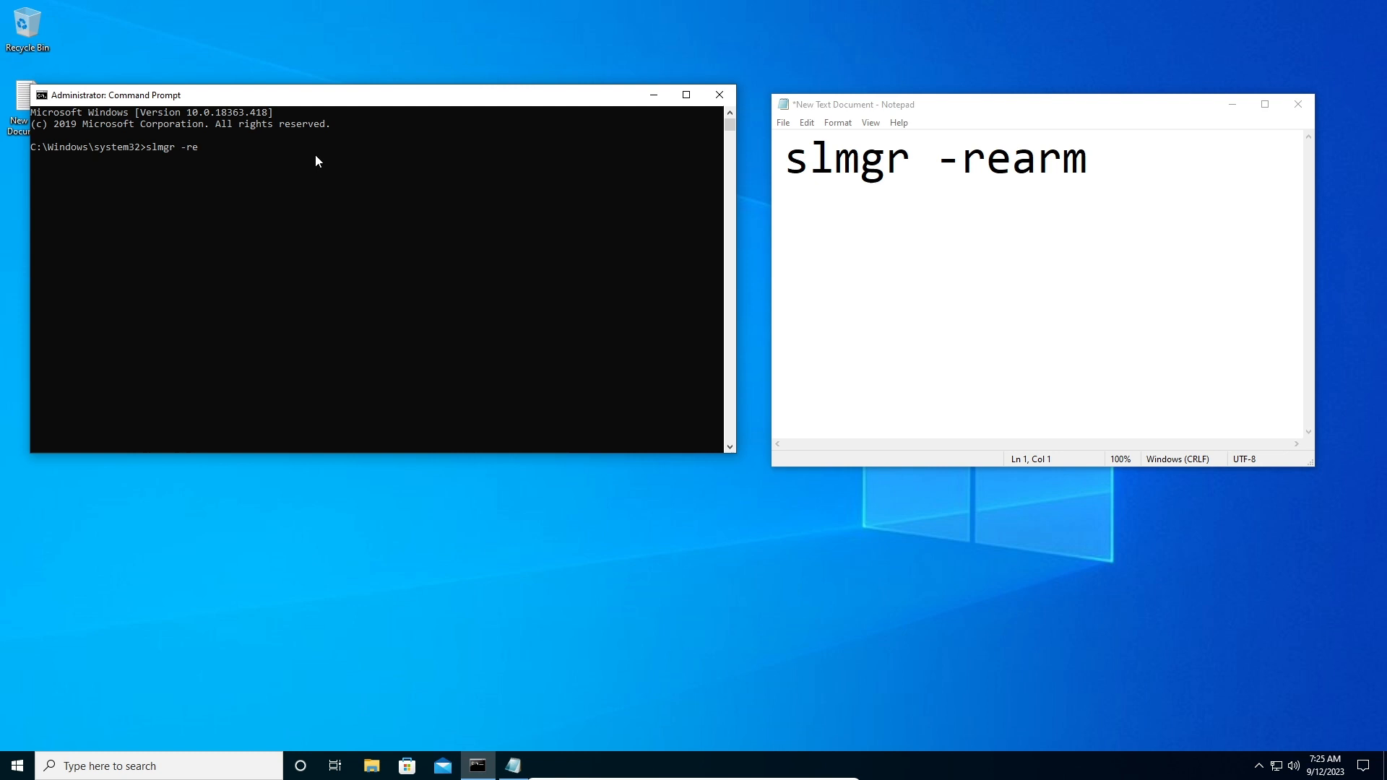
{"action": "type", "text": "arm"}
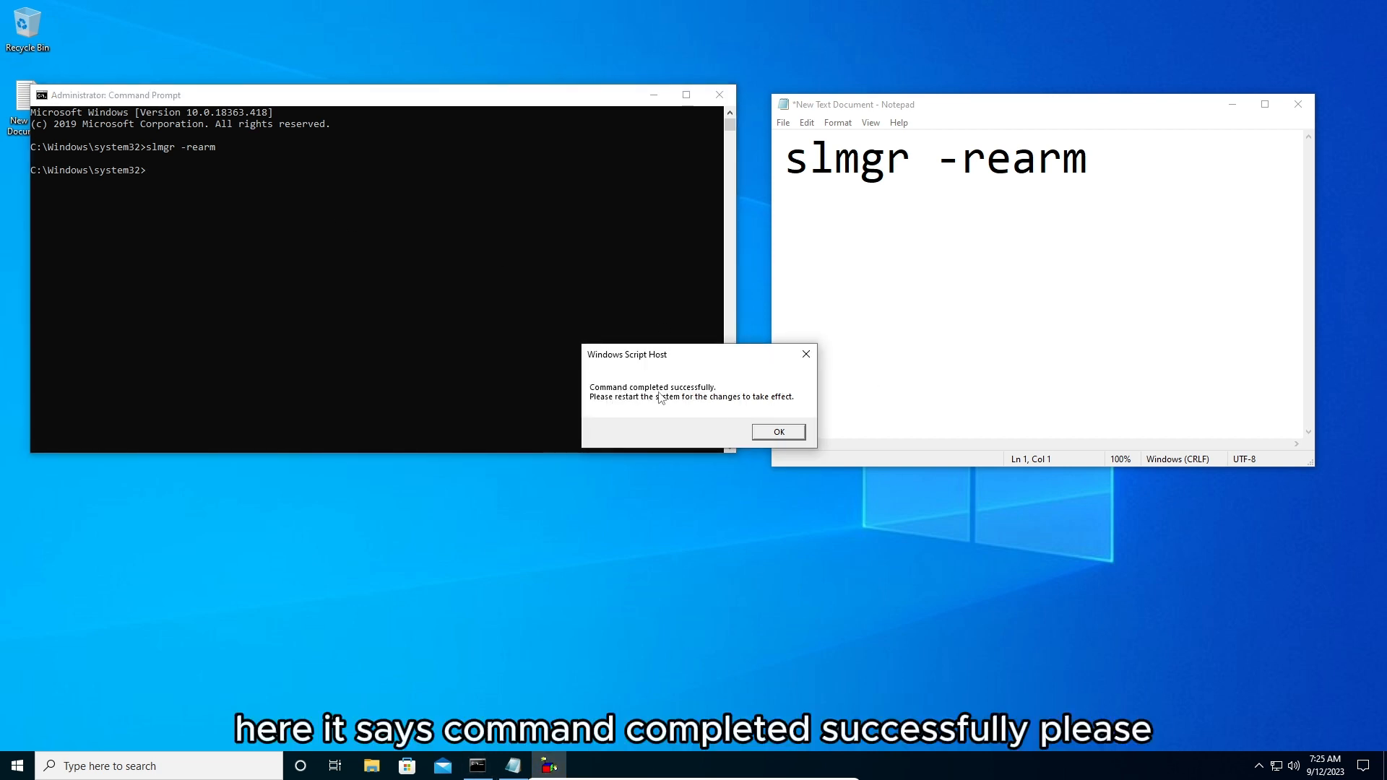
{"action": "mouse_move", "coordinate": [670, 403]}
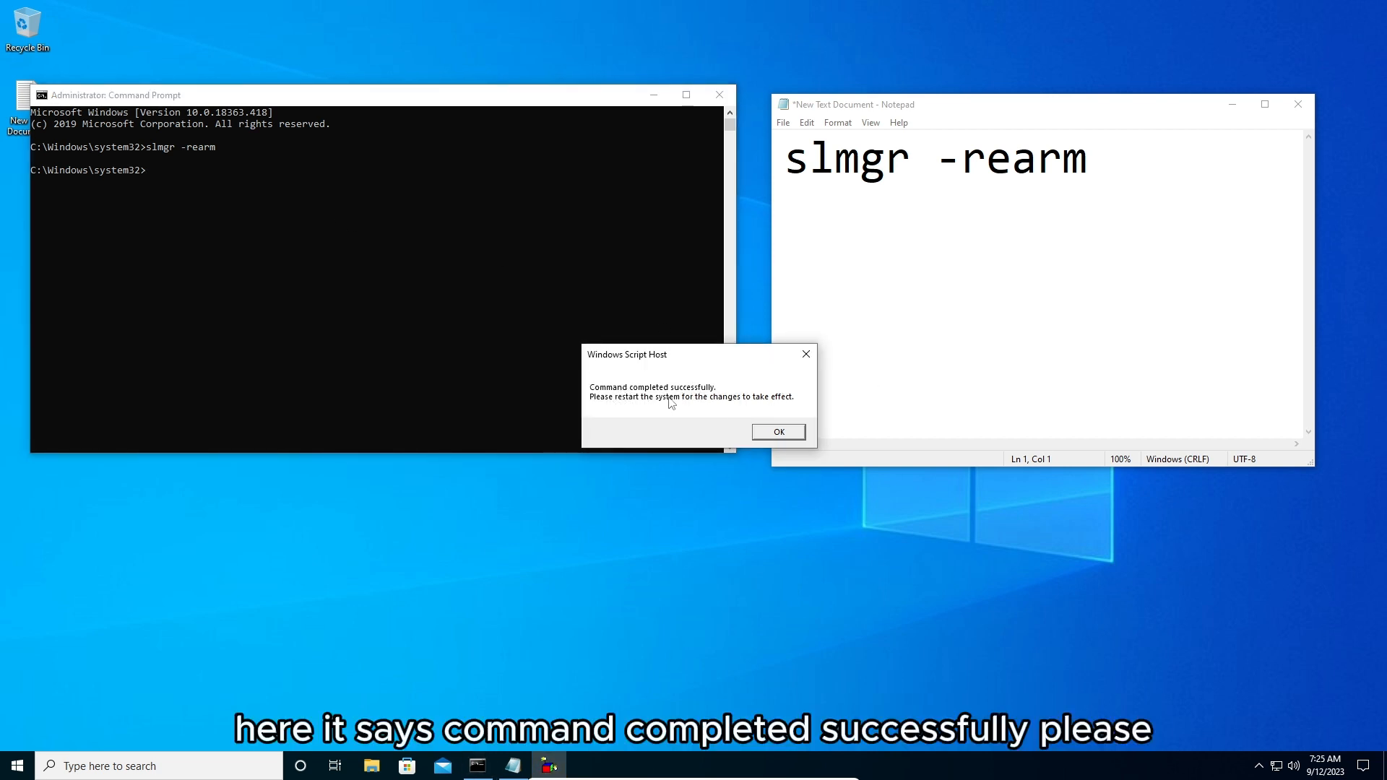
{"action": "mouse_move", "coordinate": [795, 408]}
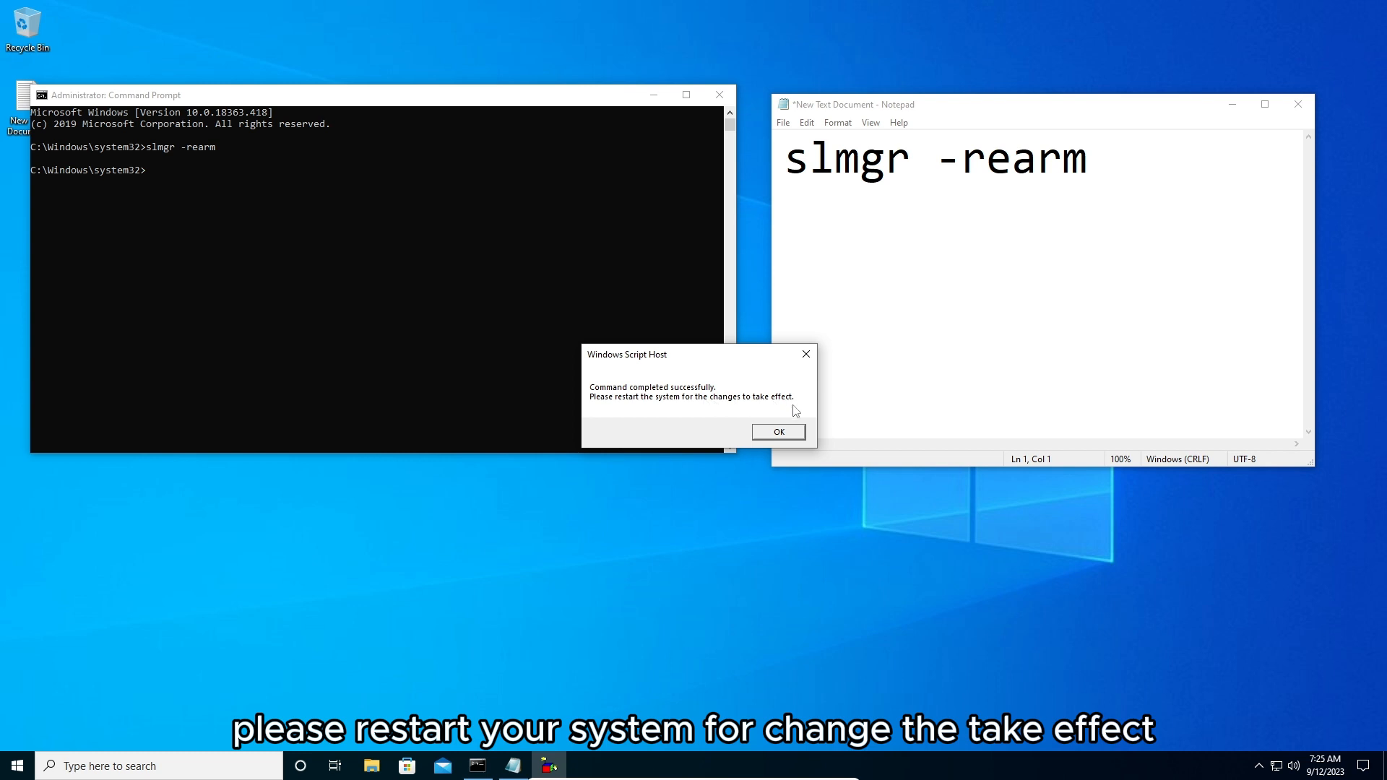
Acknowledge the rearm success message, close Command Prompt and close Notepad without saving
{"action": "left_click", "coordinate": [778, 432]}
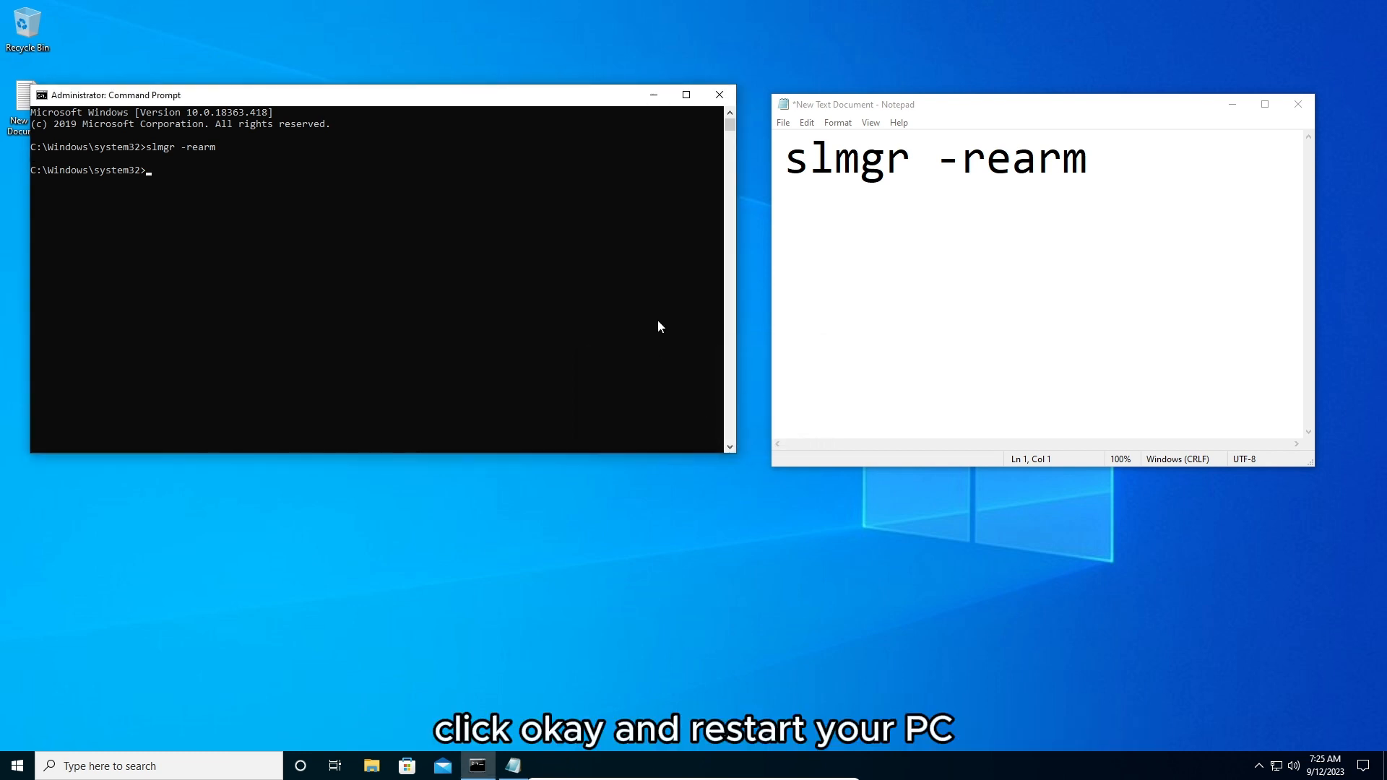
{"action": "left_click", "coordinate": [718, 96]}
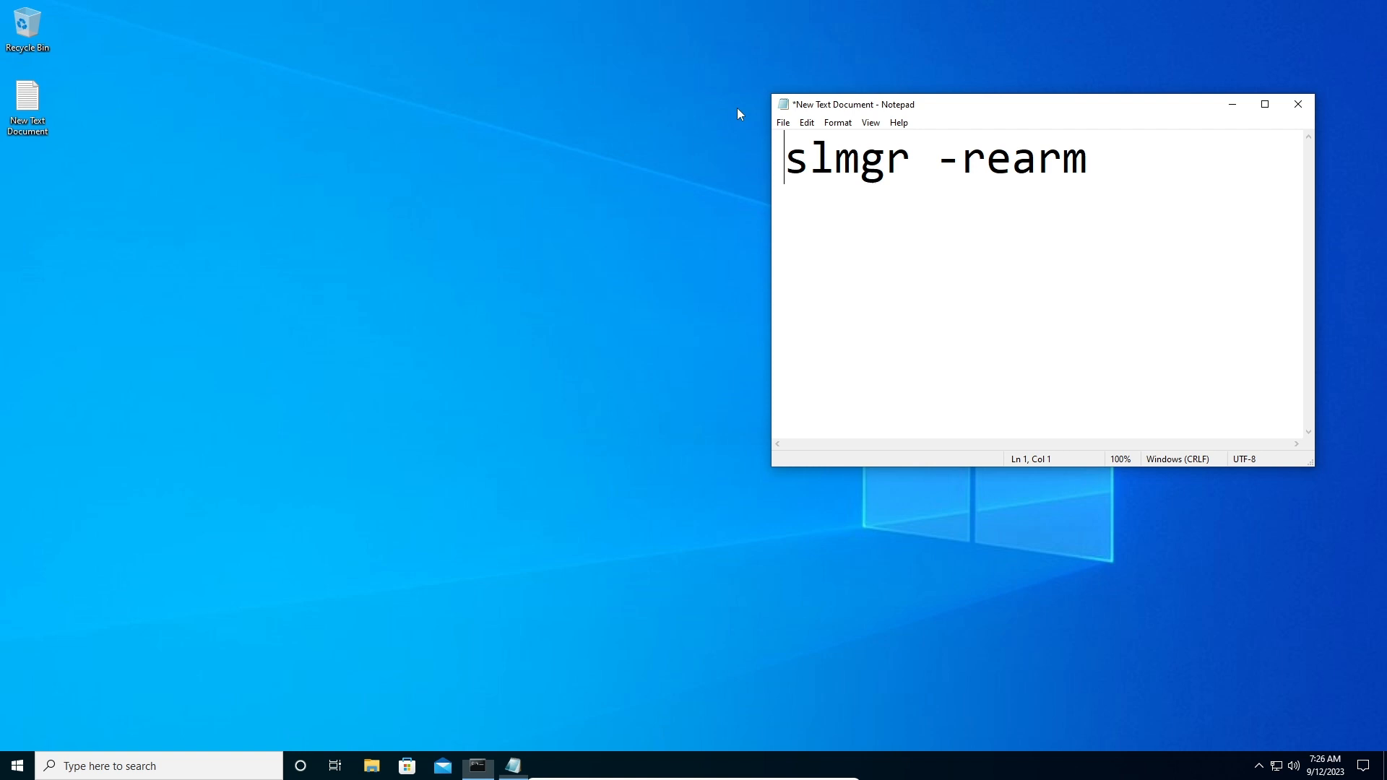
{"action": "left_click", "coordinate": [1298, 104]}
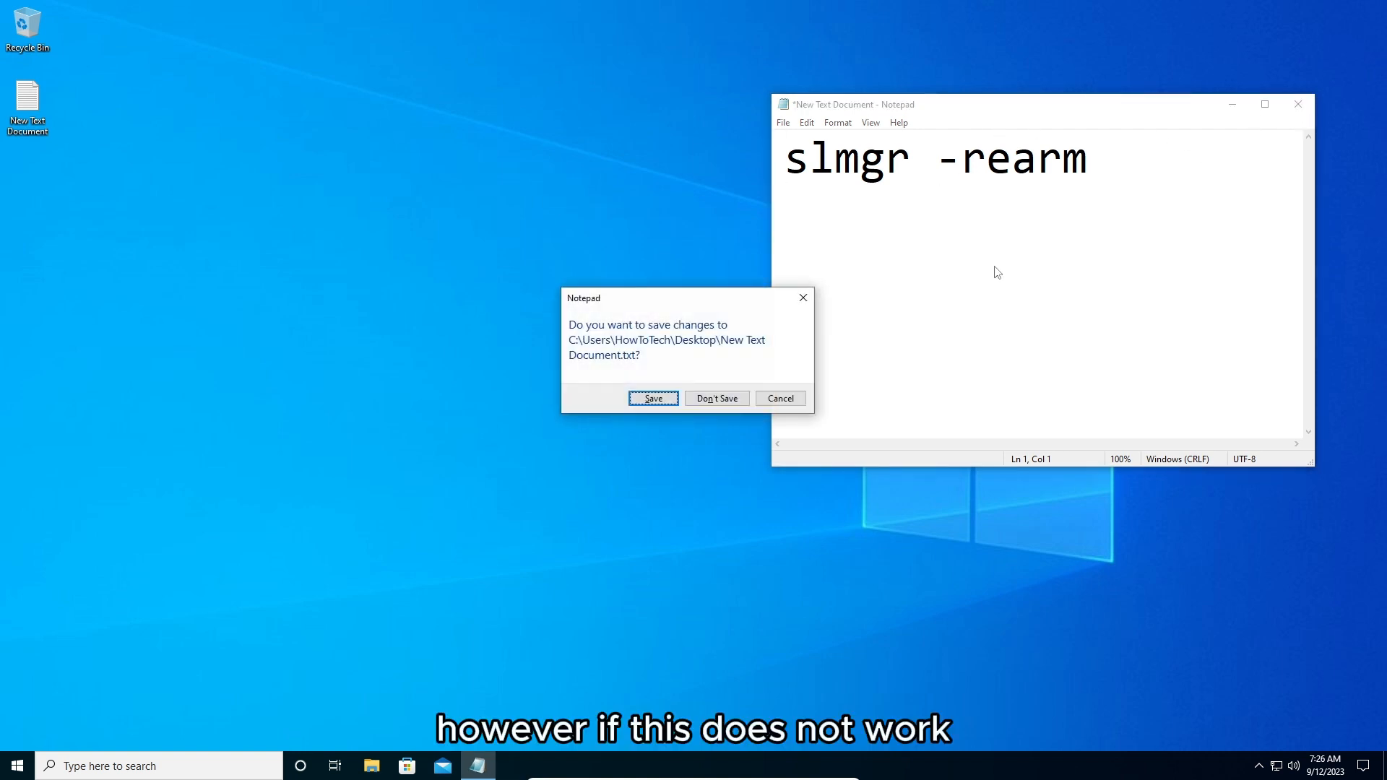
{"action": "left_click", "coordinate": [717, 399]}
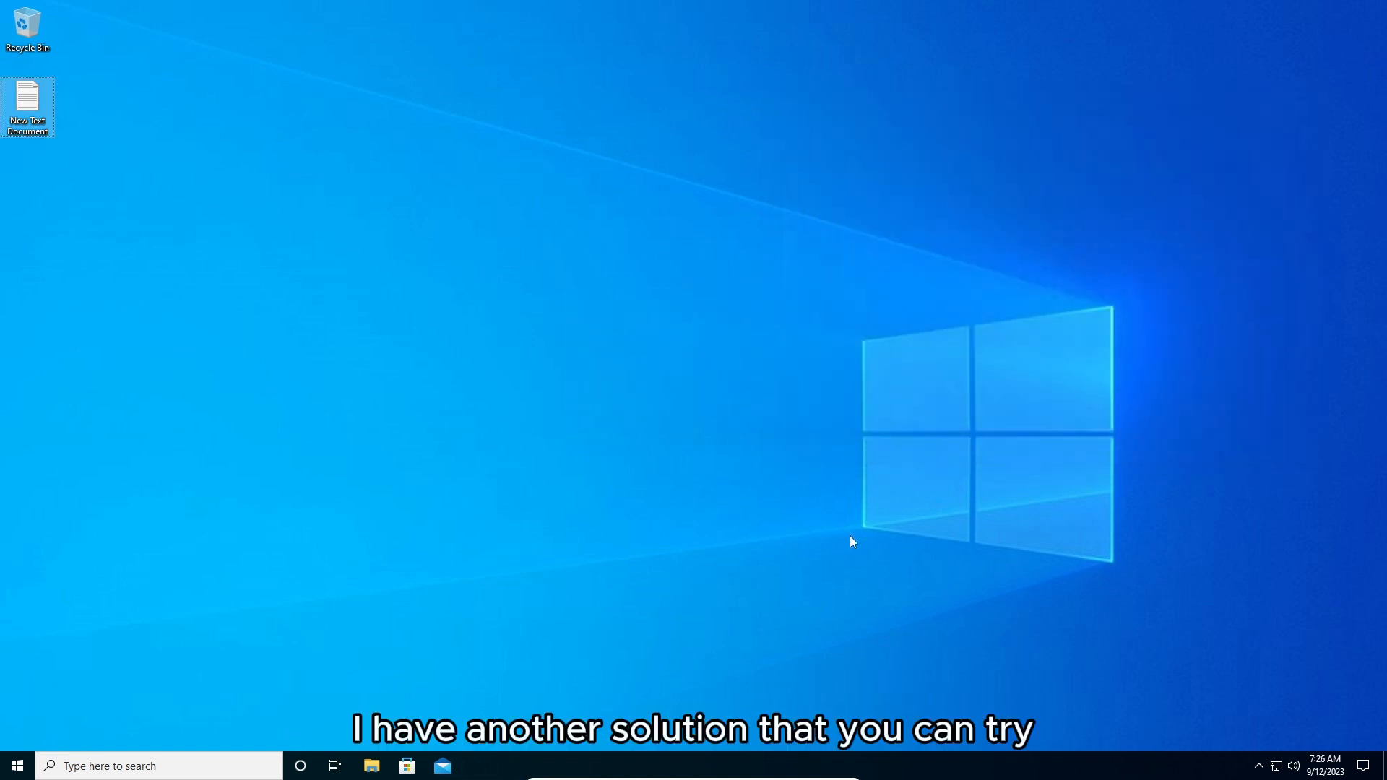
{"action": "mouse_move", "coordinate": [643, 621]}
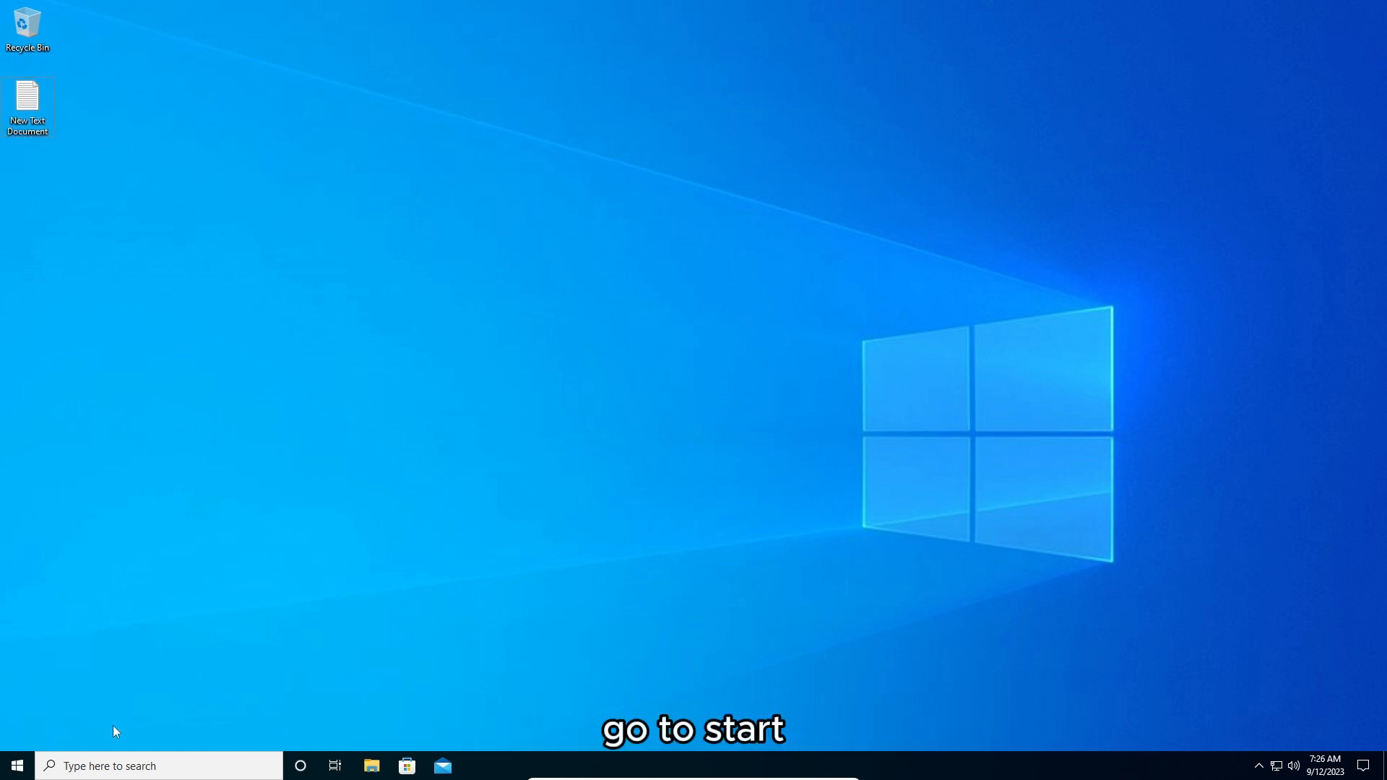
Find Run from Start and submit gpedit.msc to launch the Local Group Policy Editor
{"action": "left_click", "coordinate": [16, 765]}
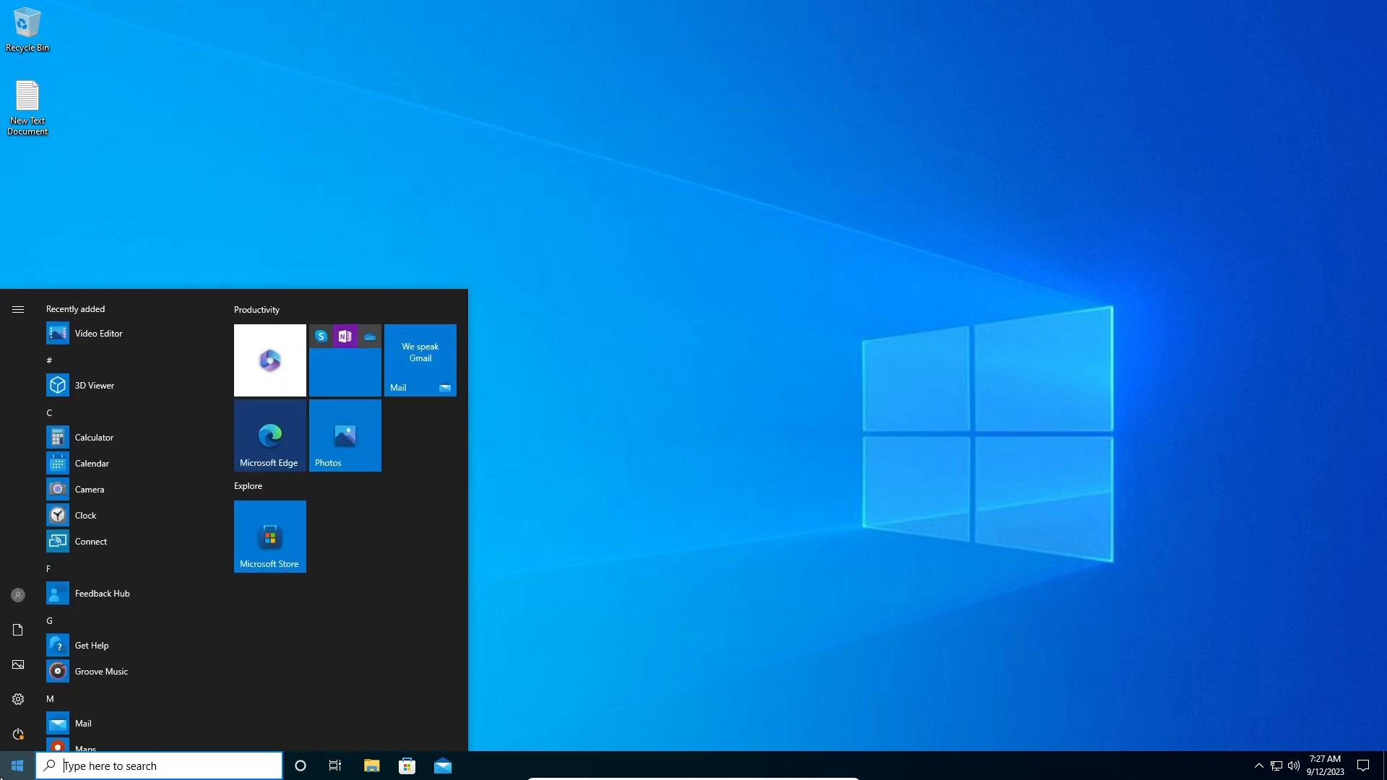
{"action": "type", "text": "run"}
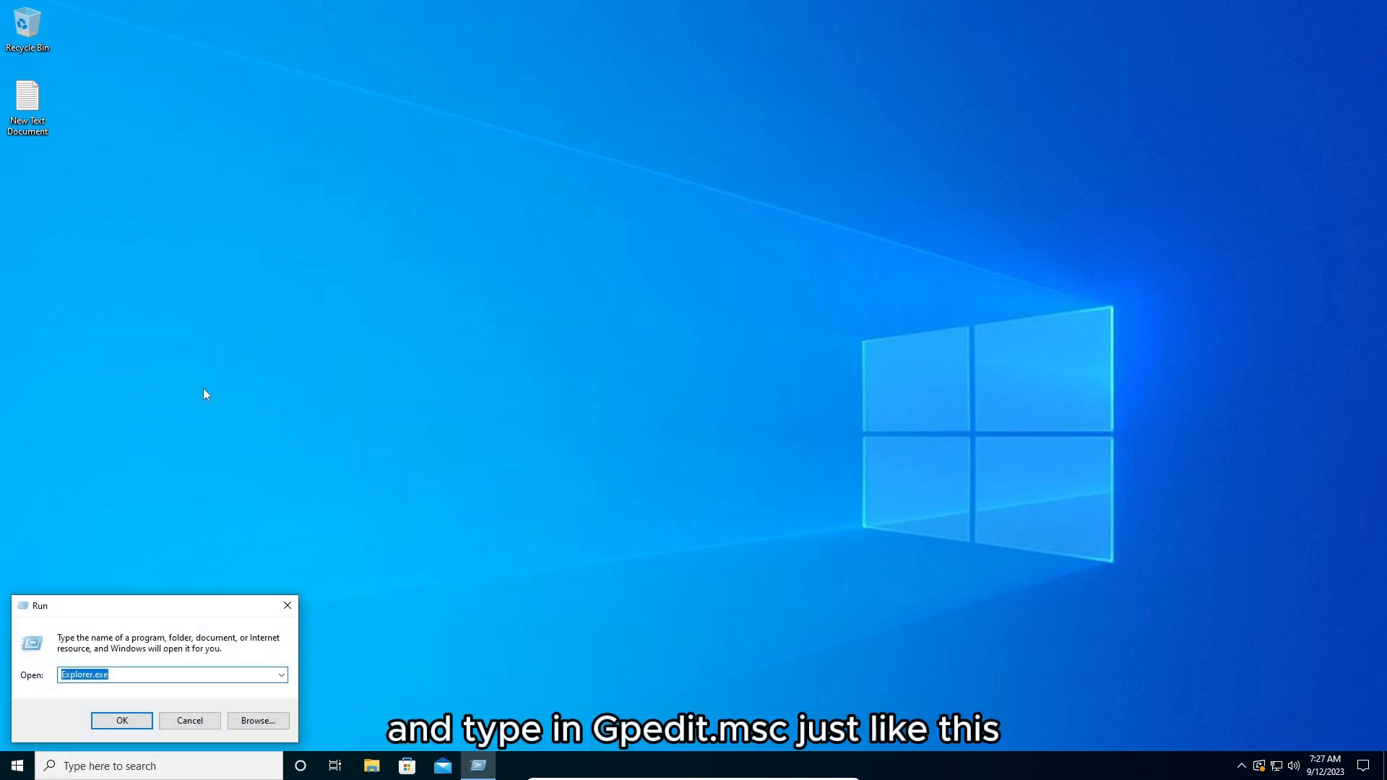
{"action": "type", "text": "g"}
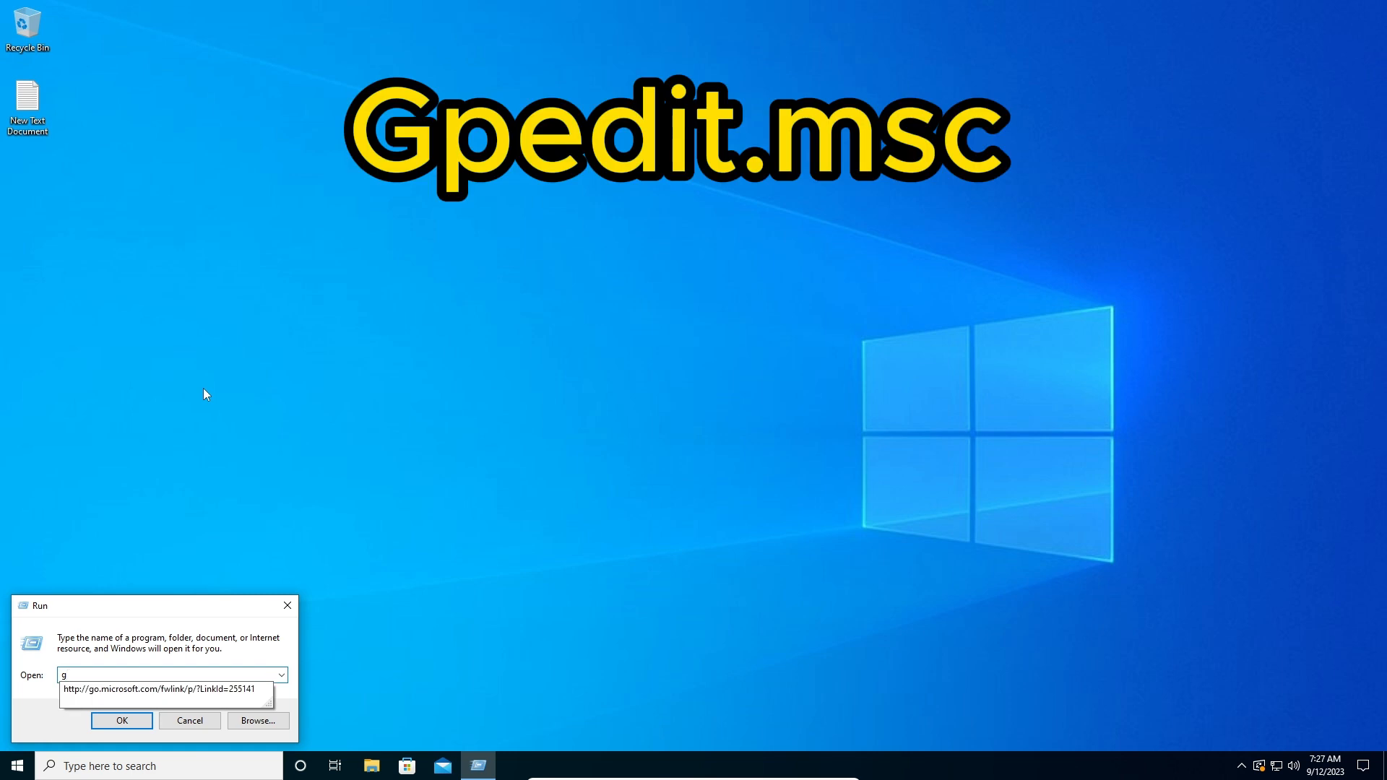
{"action": "type", "text": "pedit"}
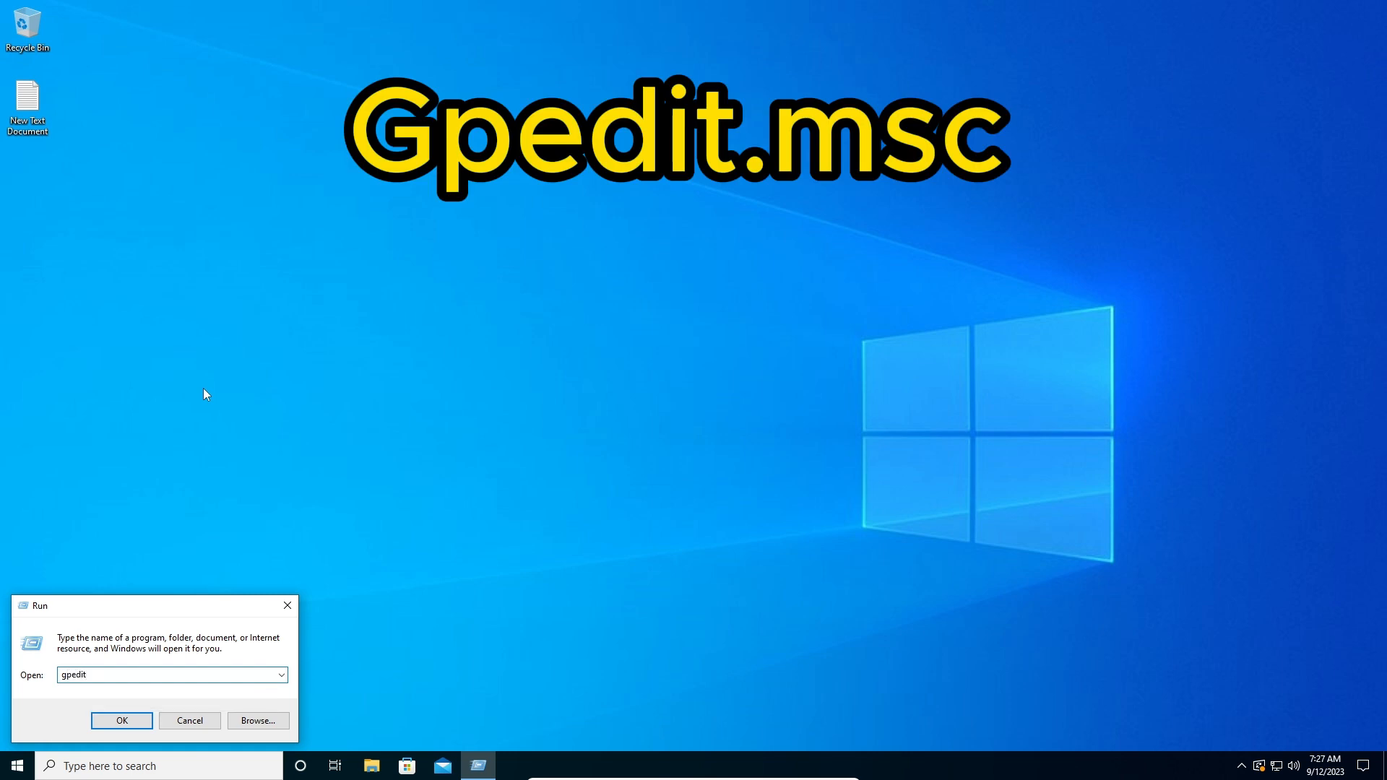
{"action": "type", "text": ".msc"}
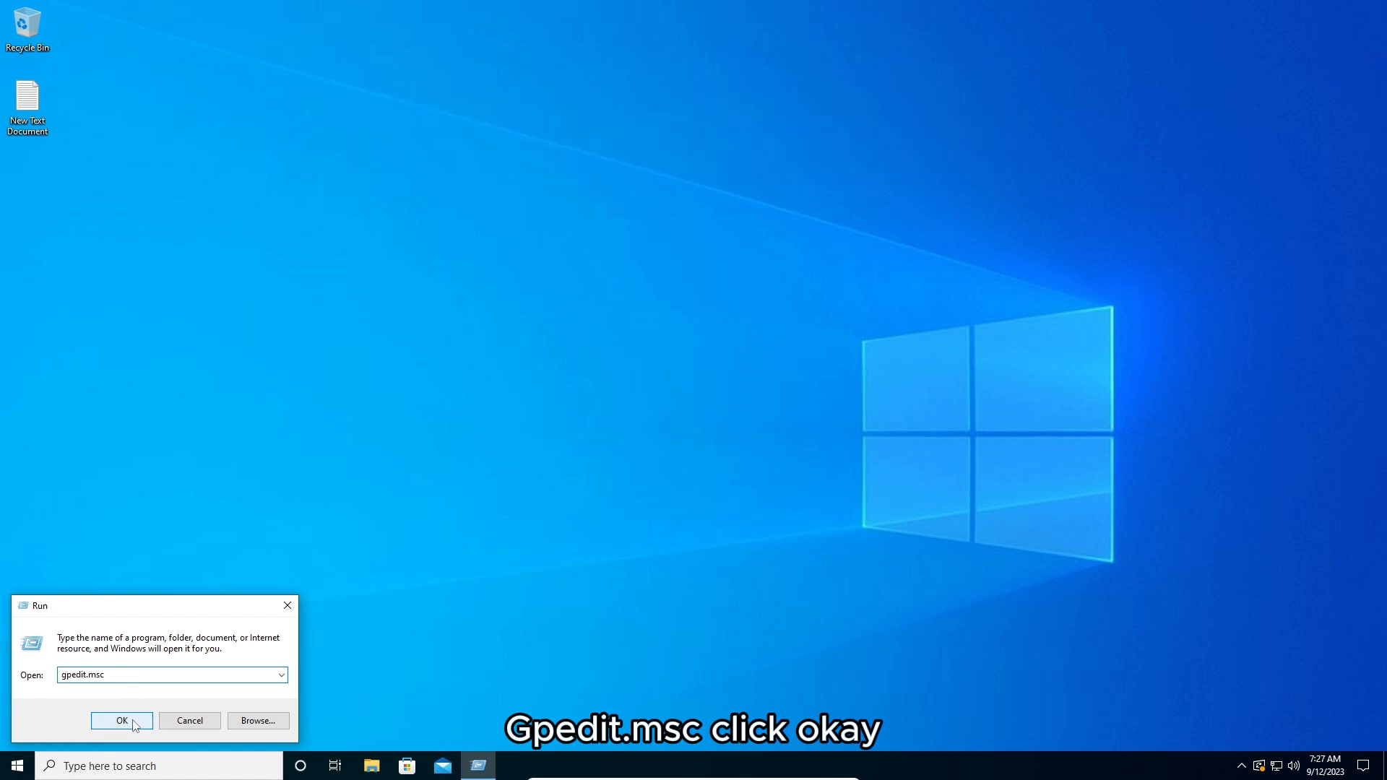
{"action": "left_click", "coordinate": [121, 719]}
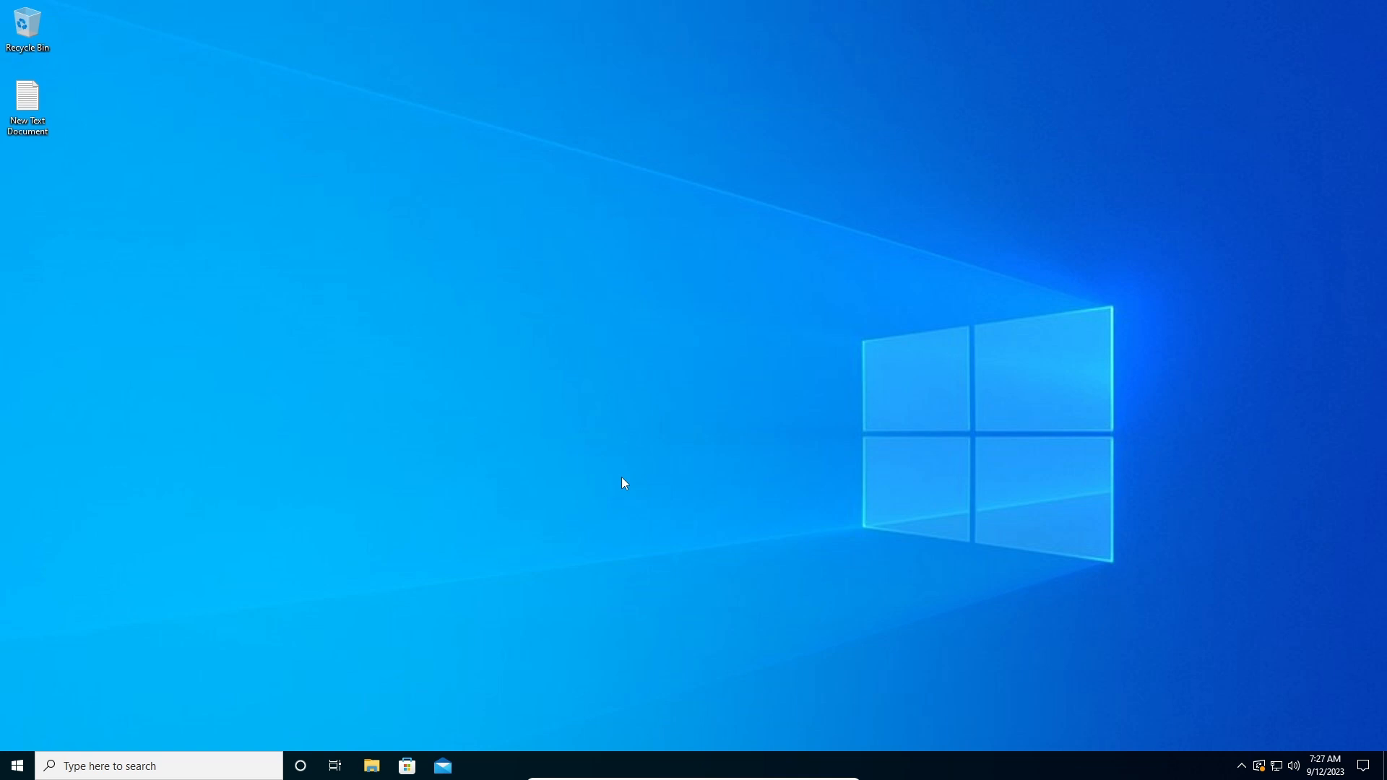
{"action": "mouse_move", "coordinate": [1058, 183]}
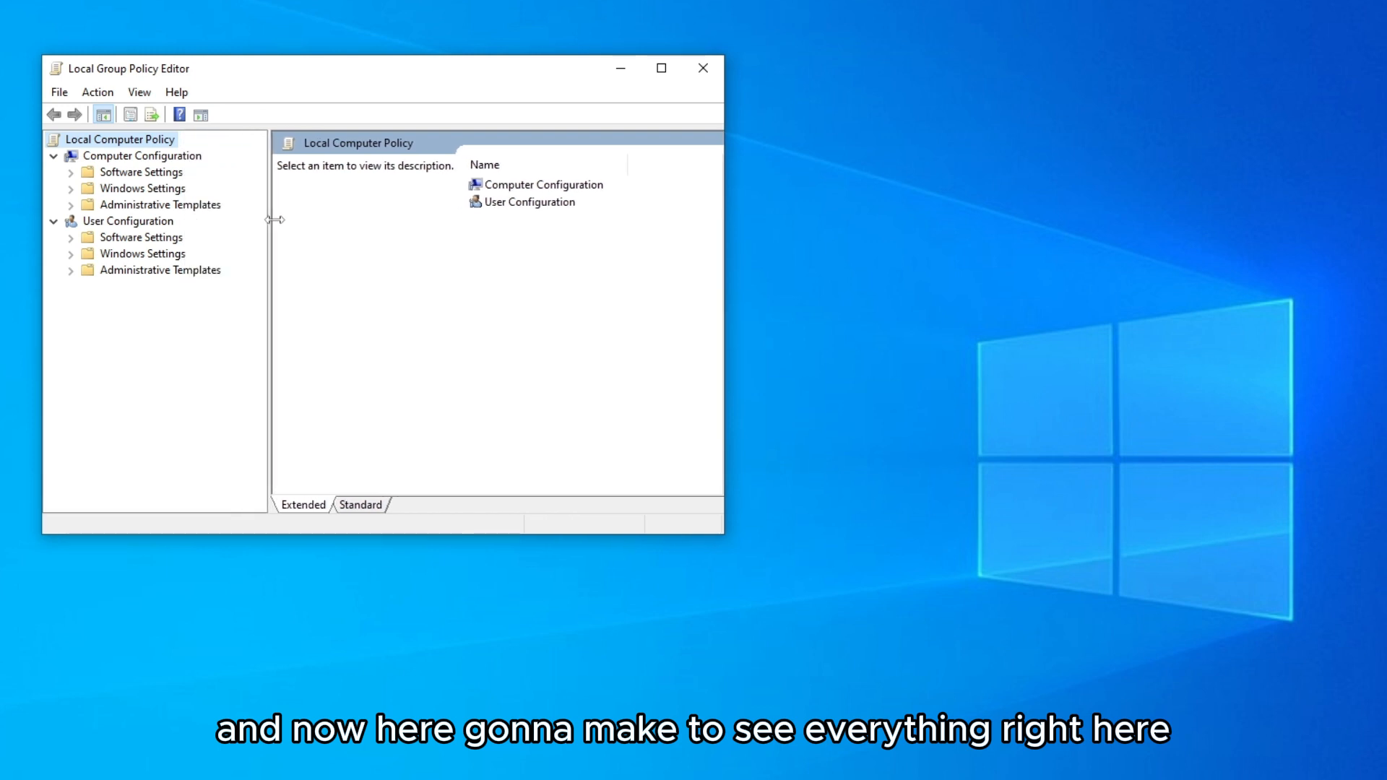
Expand Computer Configuration > Administrative Templates > Windows Components and scroll to Windows Update
{"action": "left_click", "coordinate": [143, 156]}
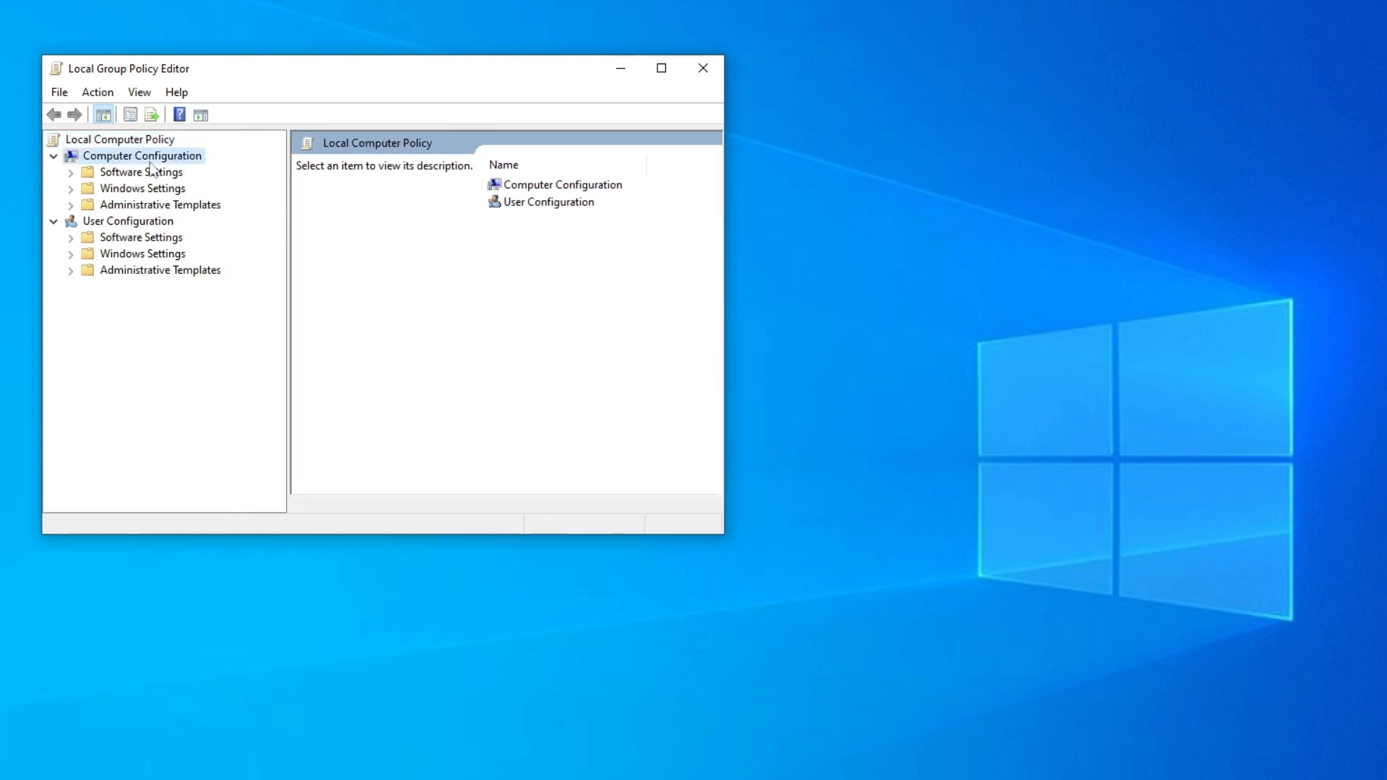
{"action": "left_click", "coordinate": [142, 156]}
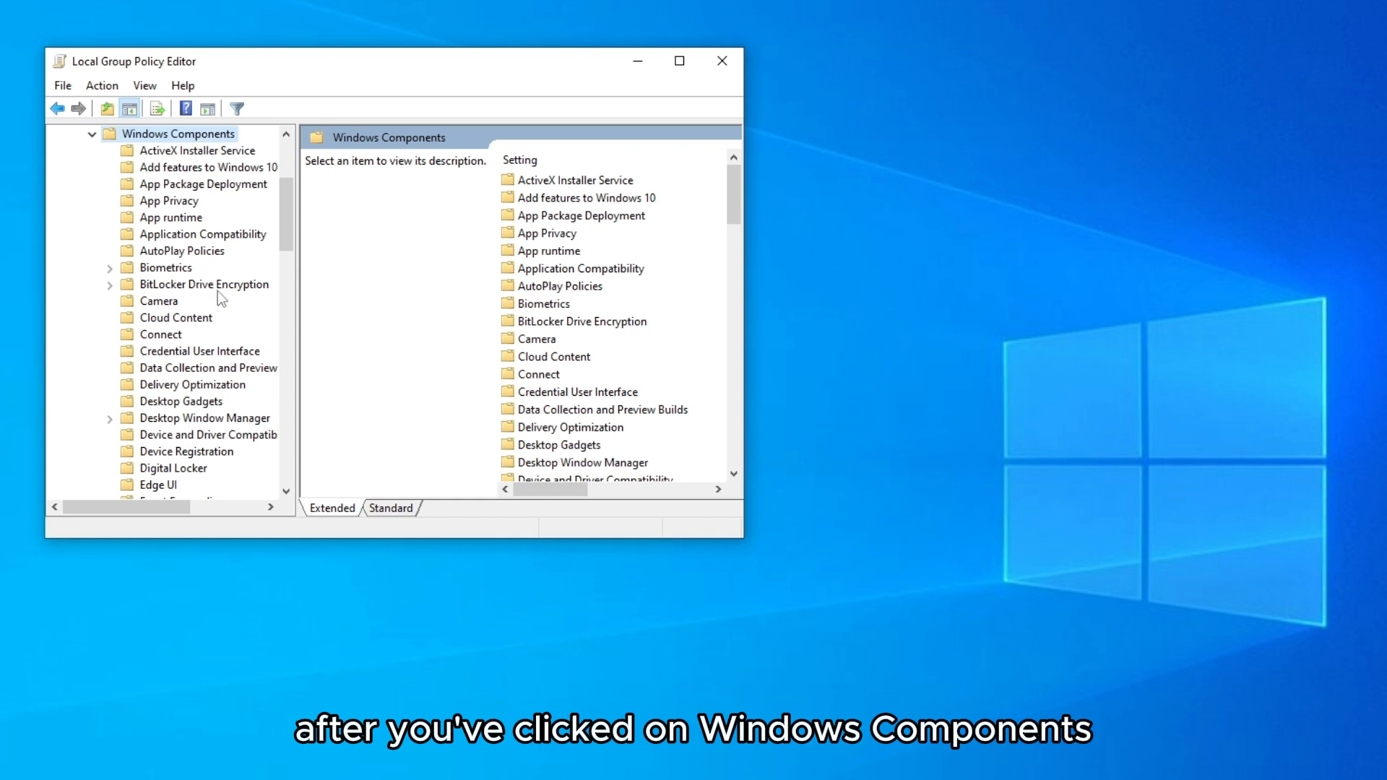
{"action": "scroll", "scroll_direction": "down", "scroll_amount": 3}
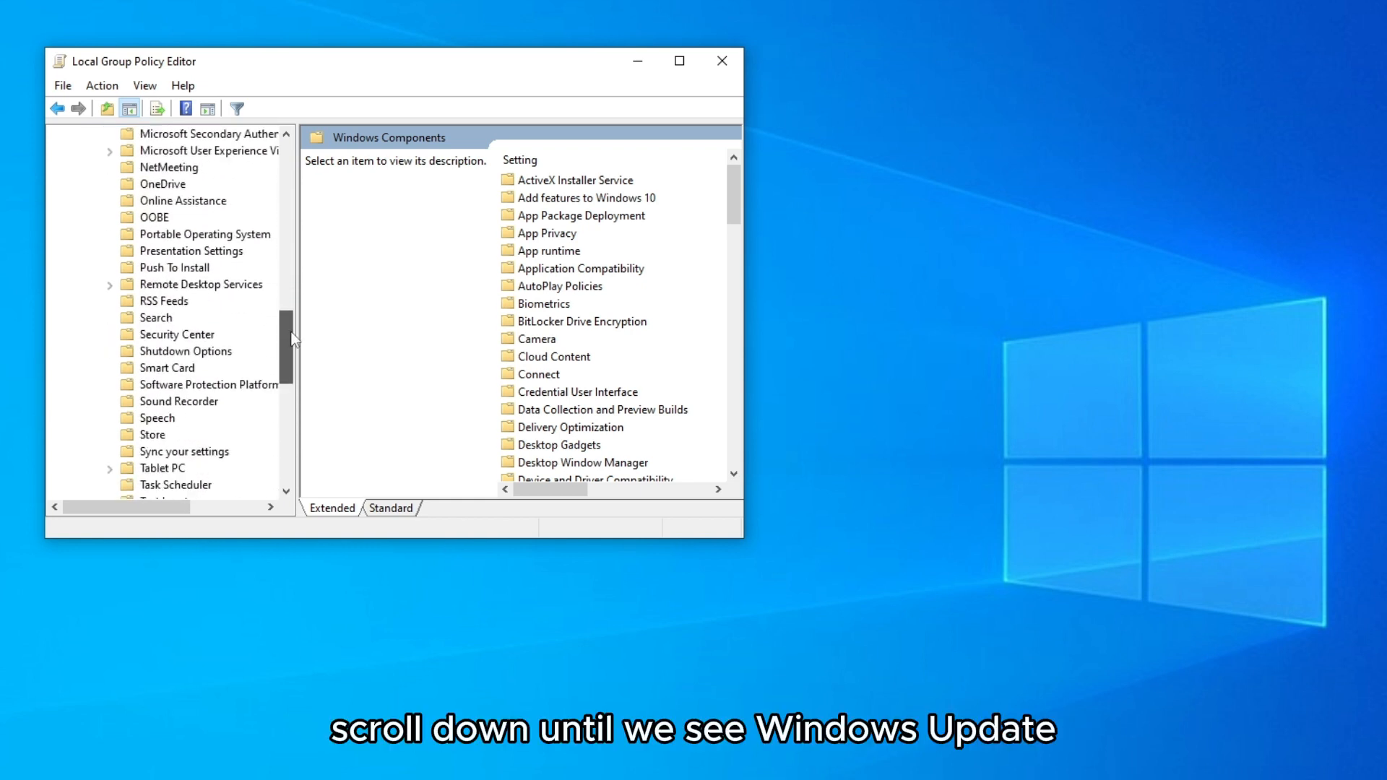
{"action": "scroll", "scroll_direction": "down", "scroll_amount": 3}
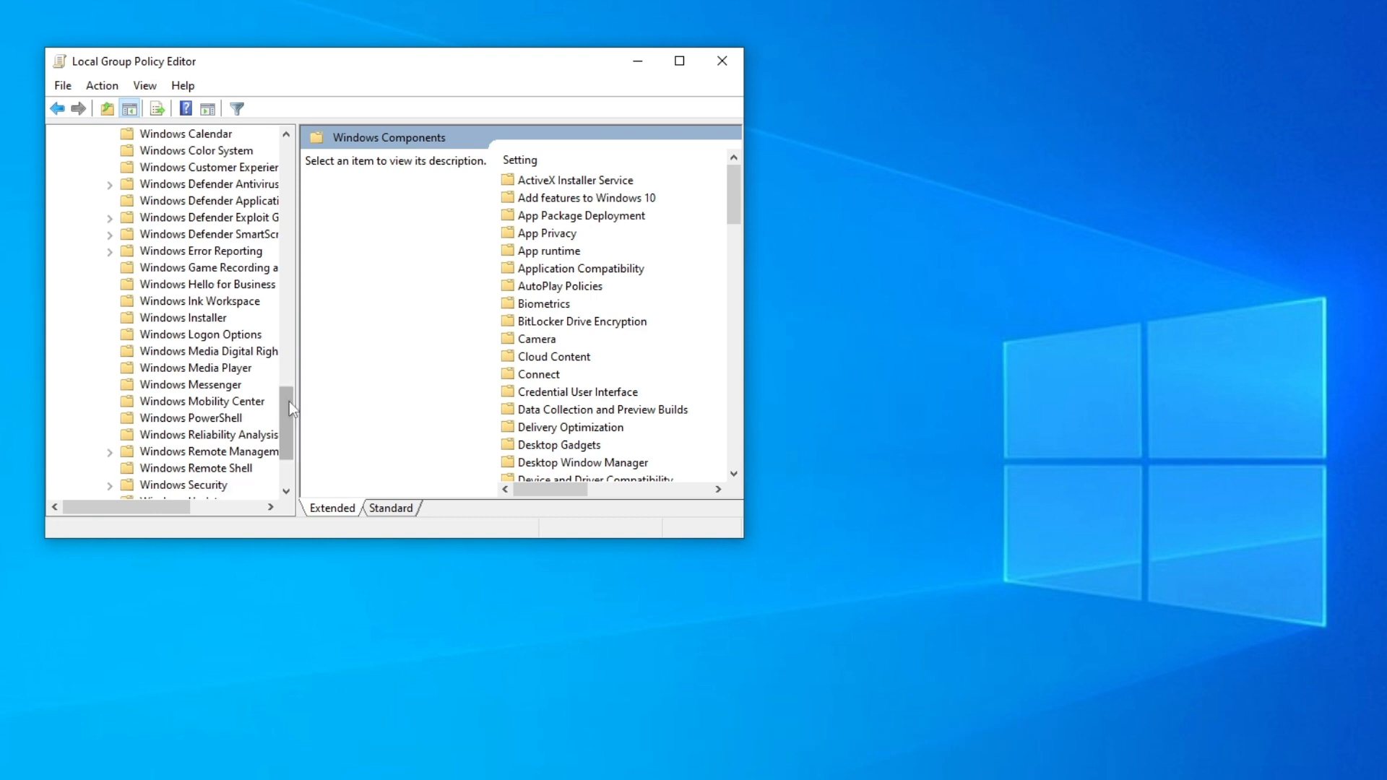
{"action": "scroll", "scroll_direction": "down", "scroll_amount": 3}
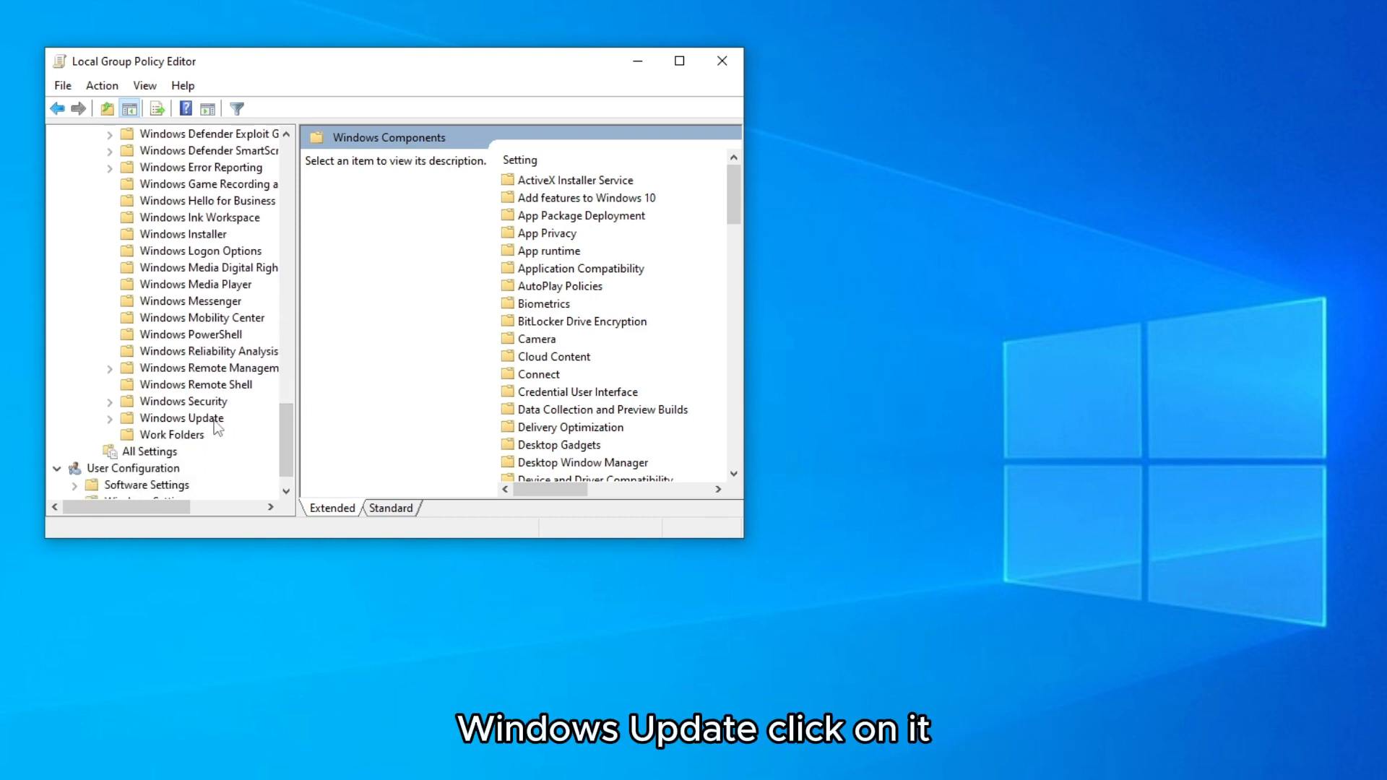
Select the 'No auto-restart with logged on users' policy under Windows Update to show its description
{"action": "left_click", "coordinate": [180, 417]}
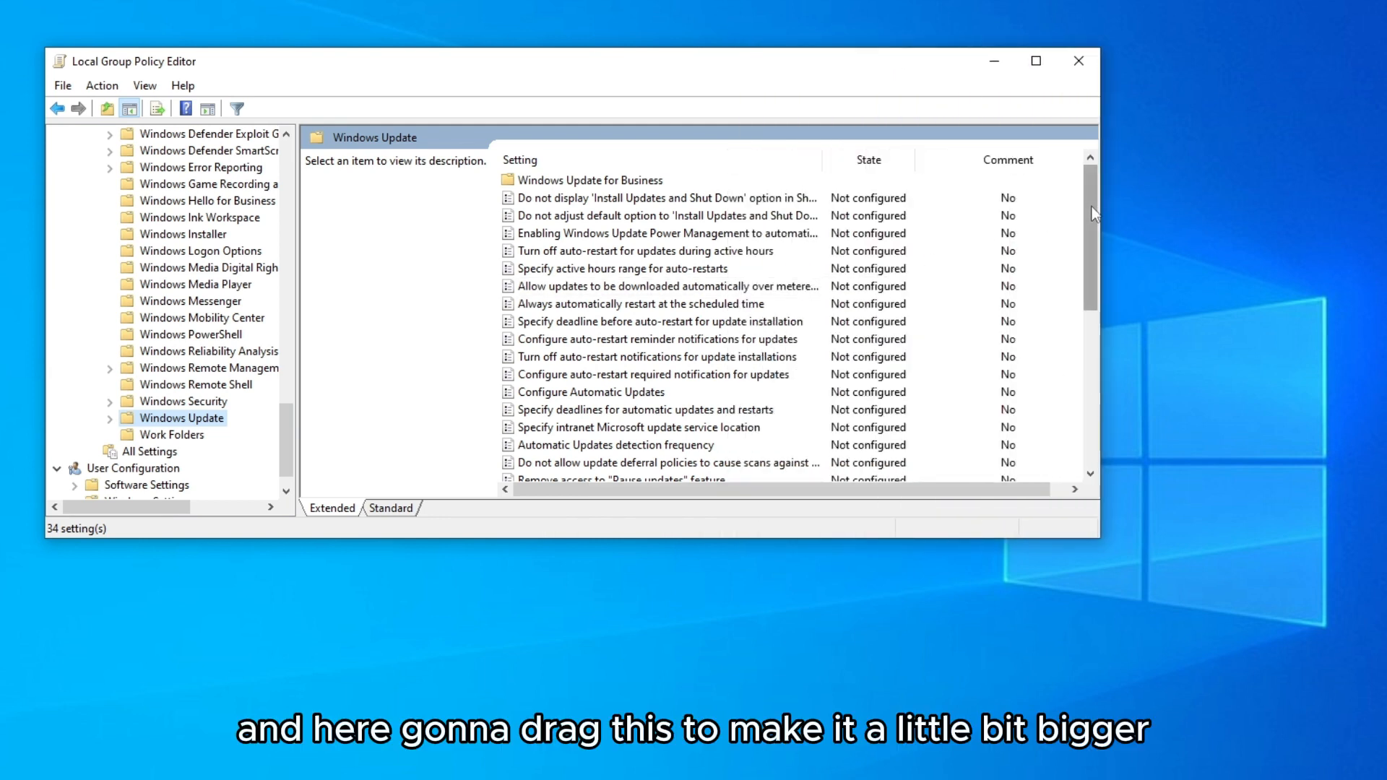
{"action": "scroll", "scroll_direction": "down", "scroll_amount": 3}
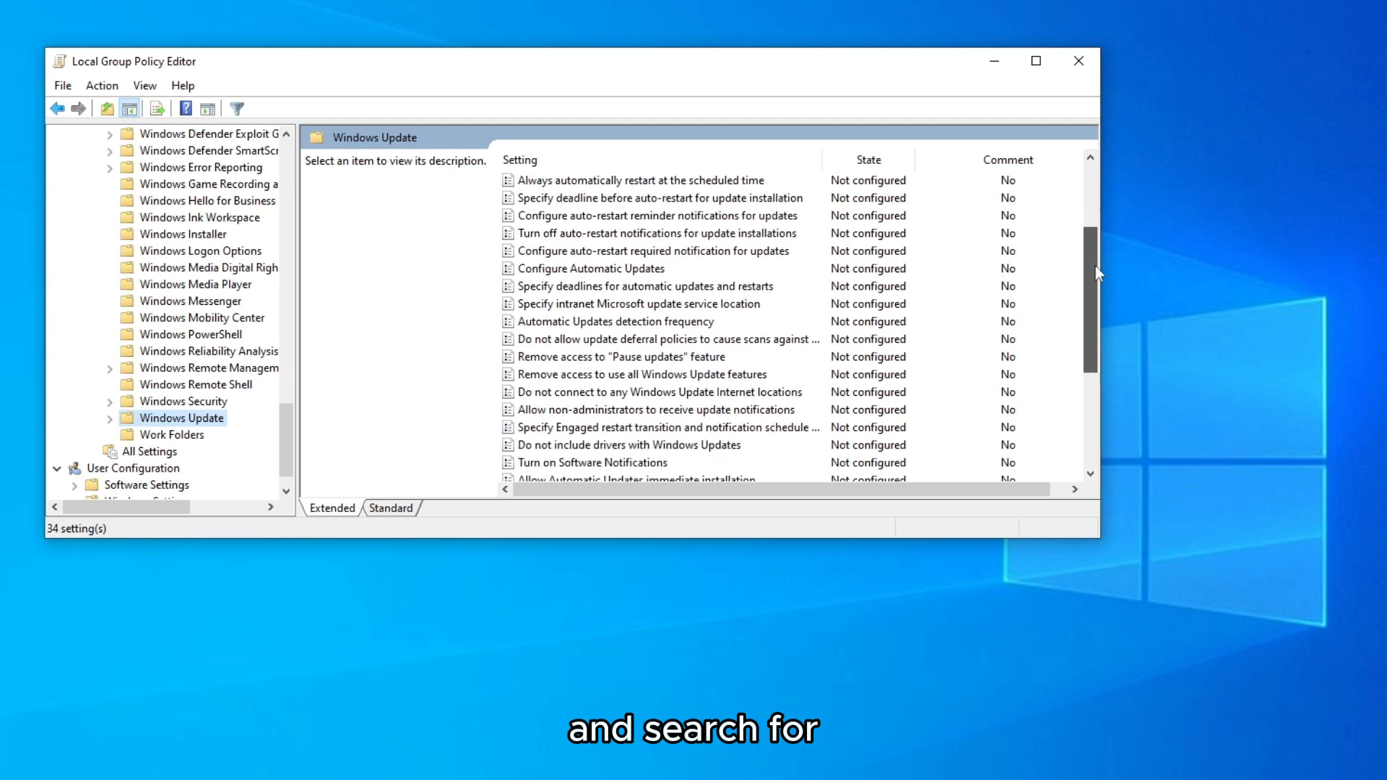
{"action": "scroll", "scroll_direction": "down", "scroll_amount": 3}
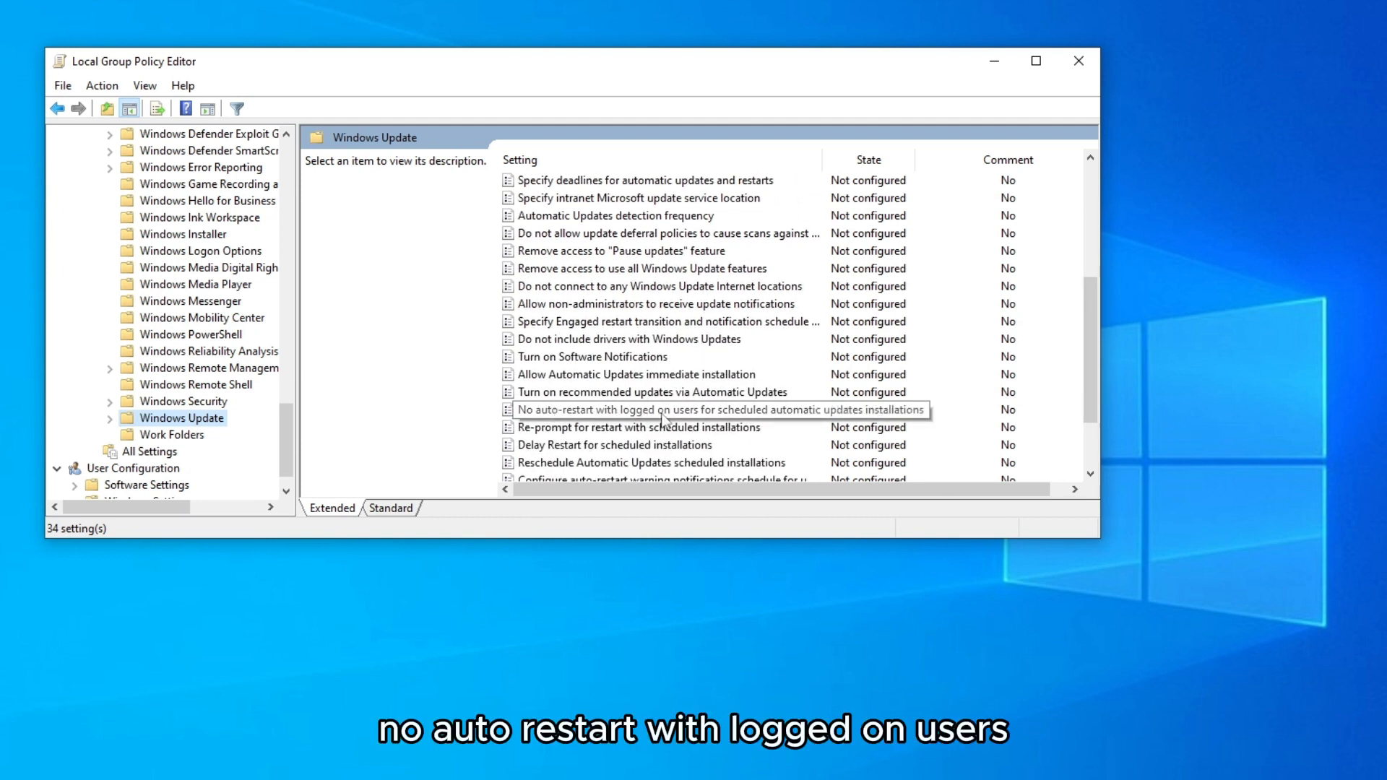
{"action": "mouse_move", "coordinate": [806, 417]}
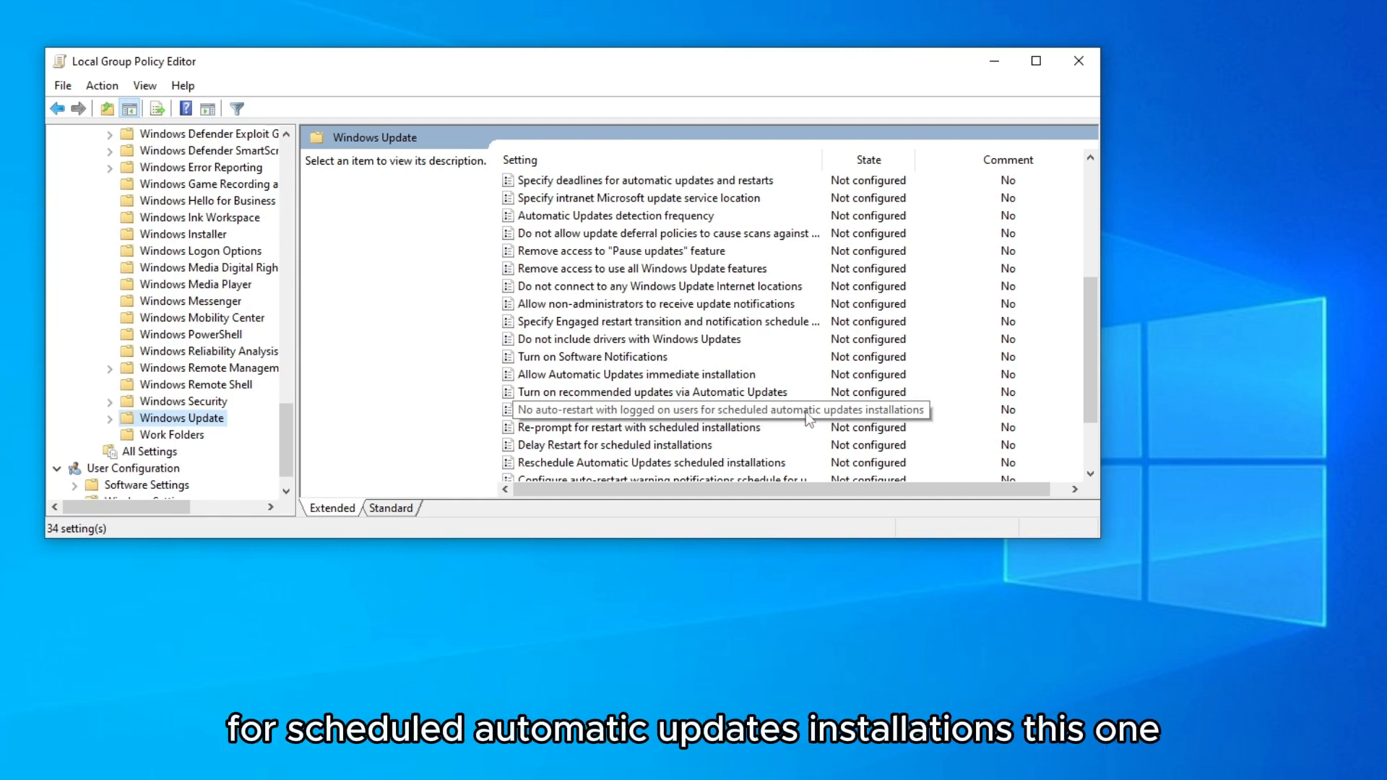
{"action": "mouse_move", "coordinate": [766, 418]}
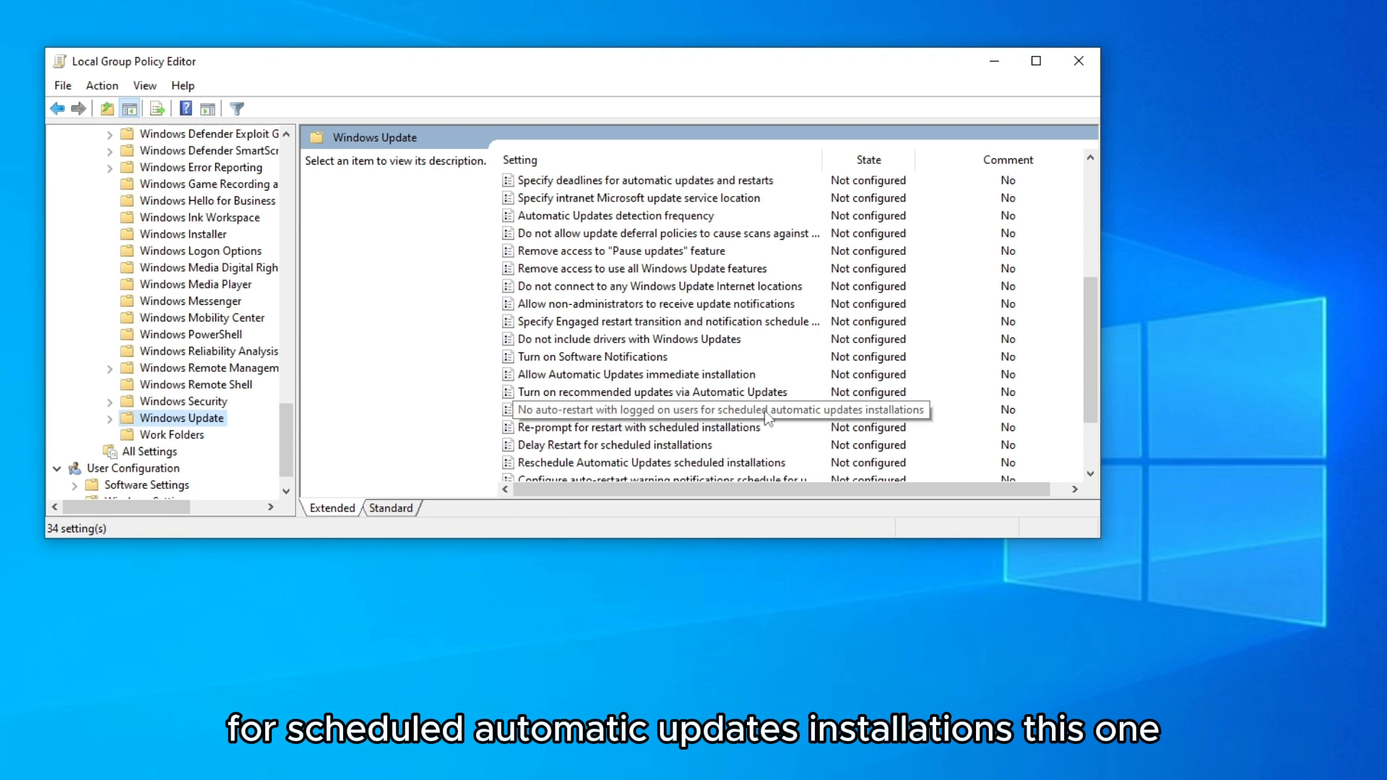
{"action": "left_click", "coordinate": [717, 409]}
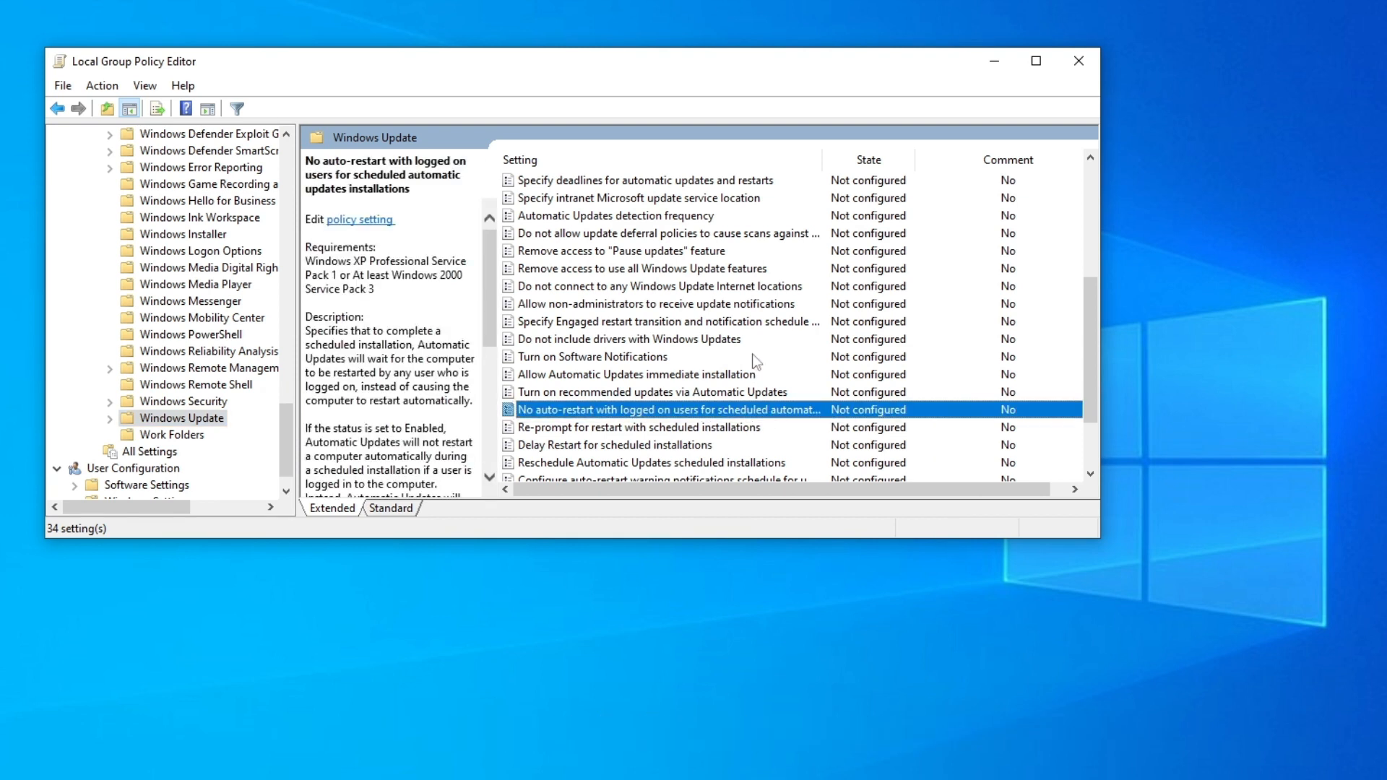
{"action": "mouse_move", "coordinate": [797, 418]}
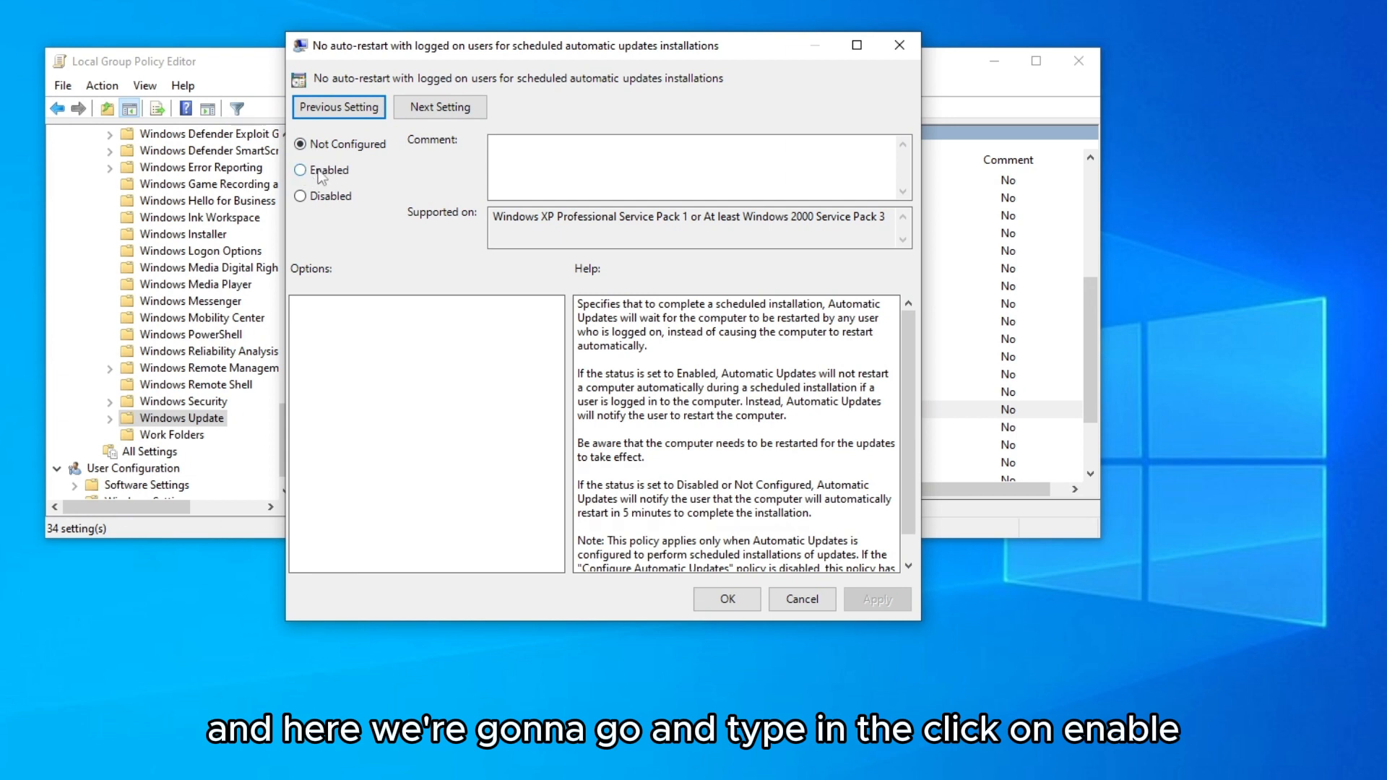
Set the 'No auto-restart with logged on users' policy to Enabled and confirm
{"action": "left_click", "coordinate": [301, 171]}
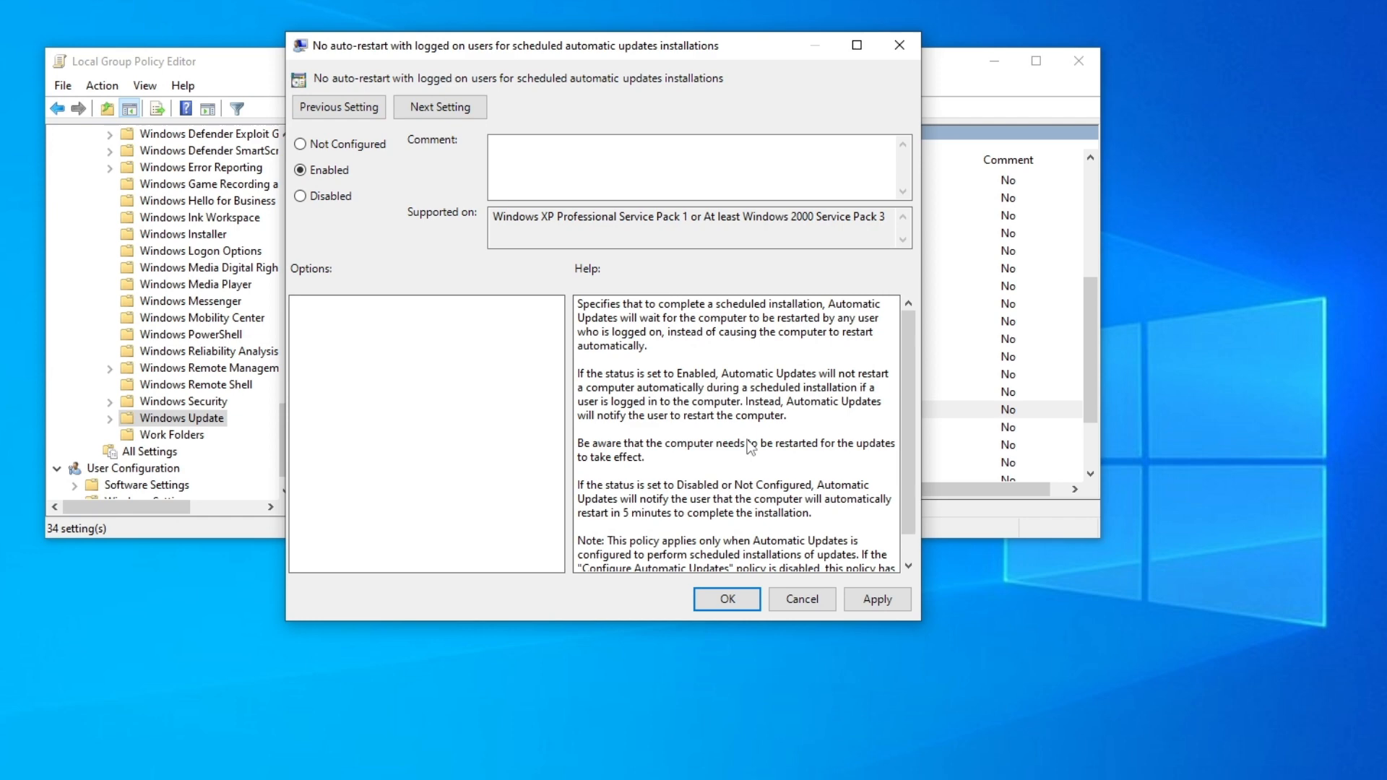
{"action": "left_click", "coordinate": [725, 598]}
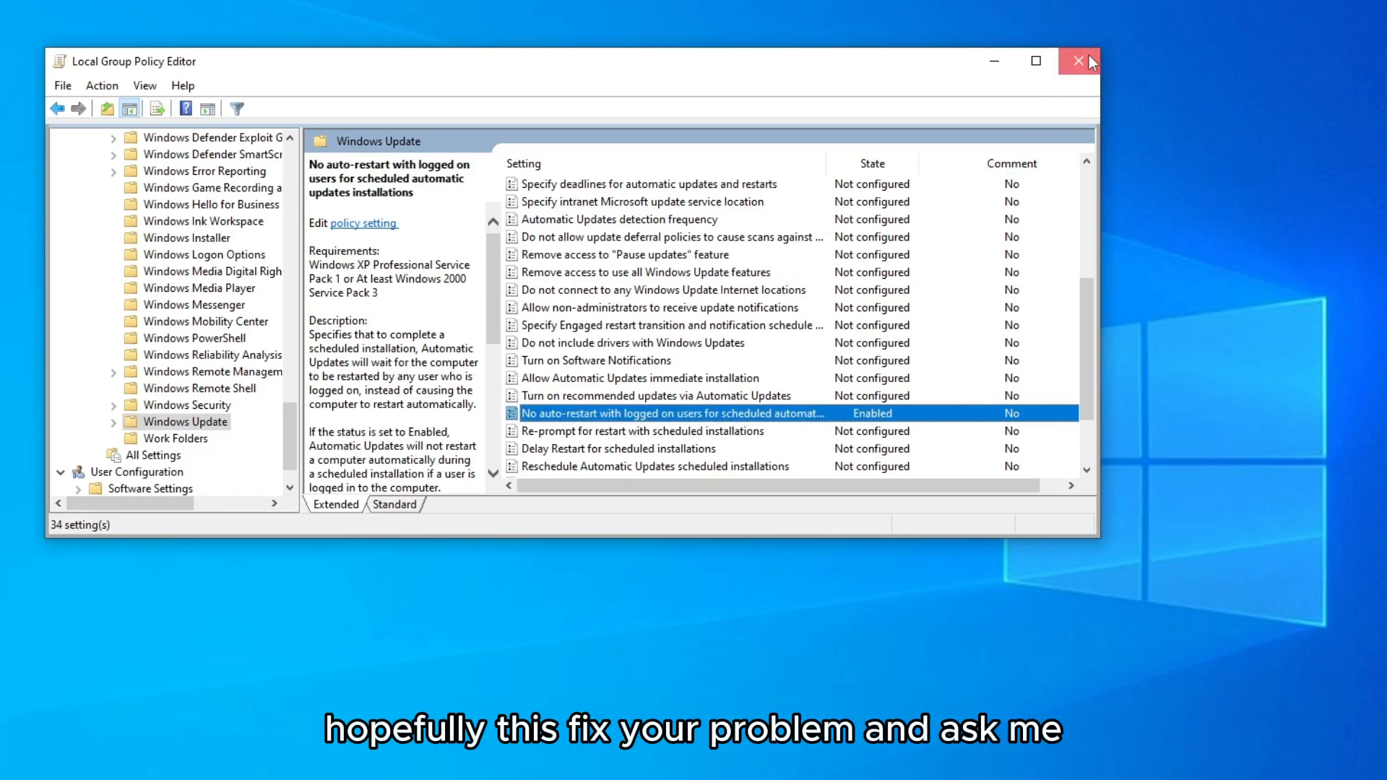
Close the Local Group Policy Editor, returning to the desktop
{"action": "left_click", "coordinate": [1078, 61]}
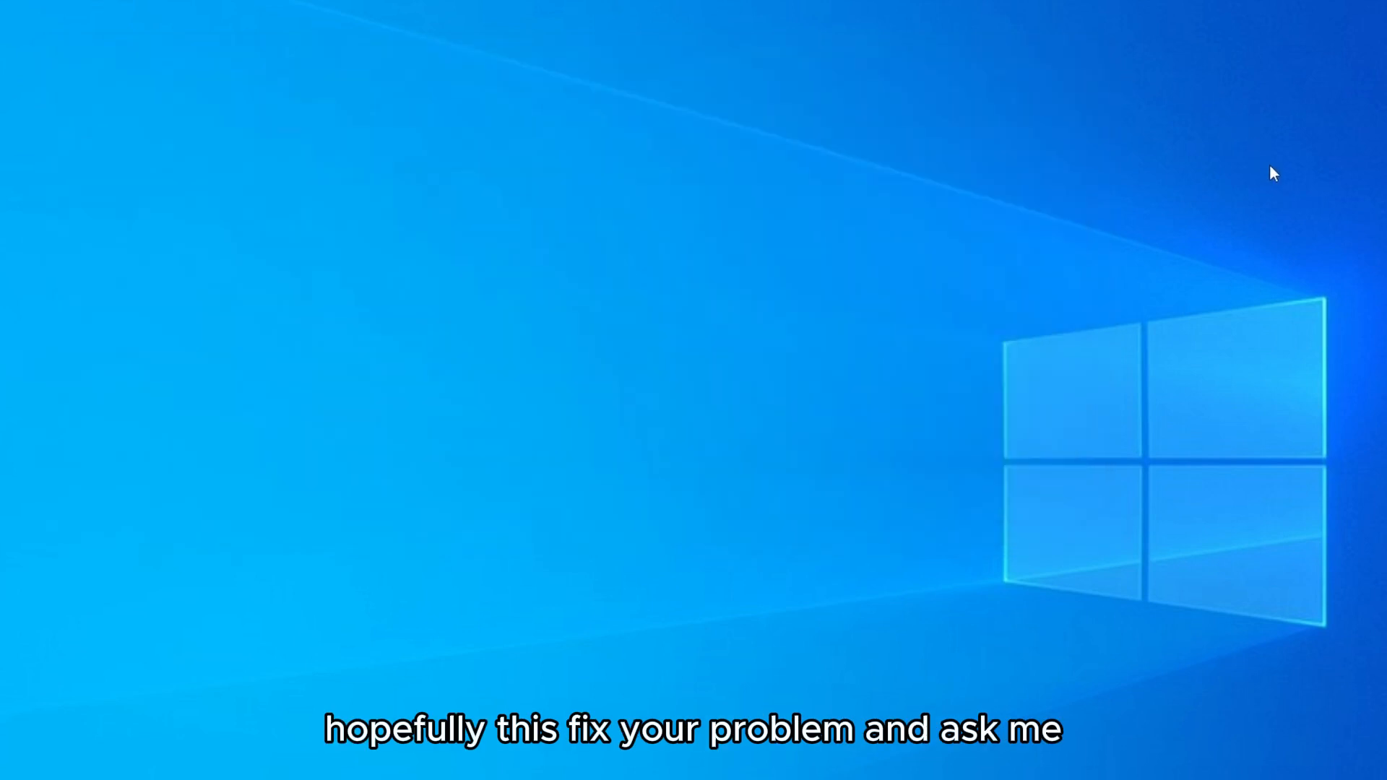